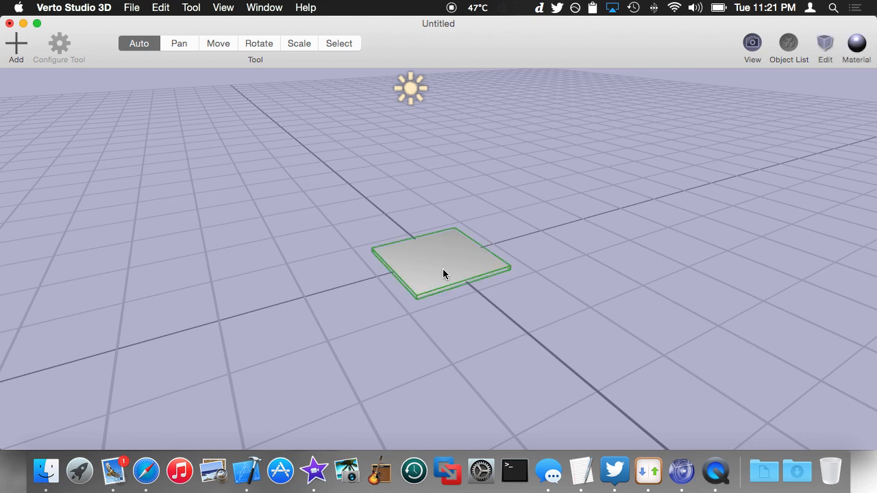
Step: Add a sphere primitive and open its material properties in the Inspector
{"action": "left_click", "coordinate": [15, 44]}
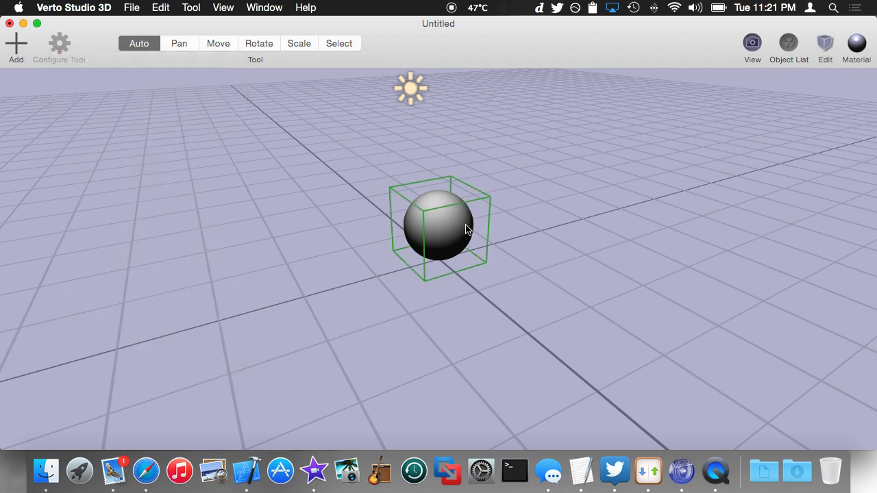
{"action": "left_click", "coordinate": [857, 45]}
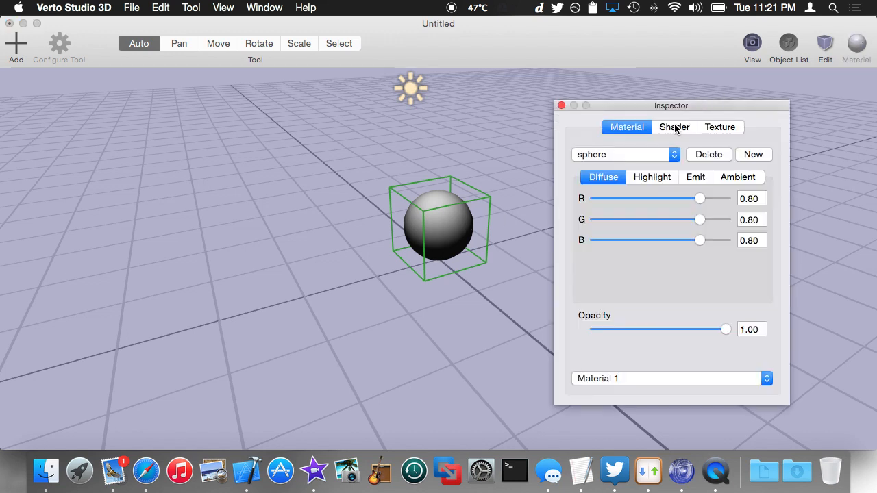
Step: Create a new shader named 'test' from the sphere's Shader settings
{"action": "left_click", "coordinate": [674, 127]}
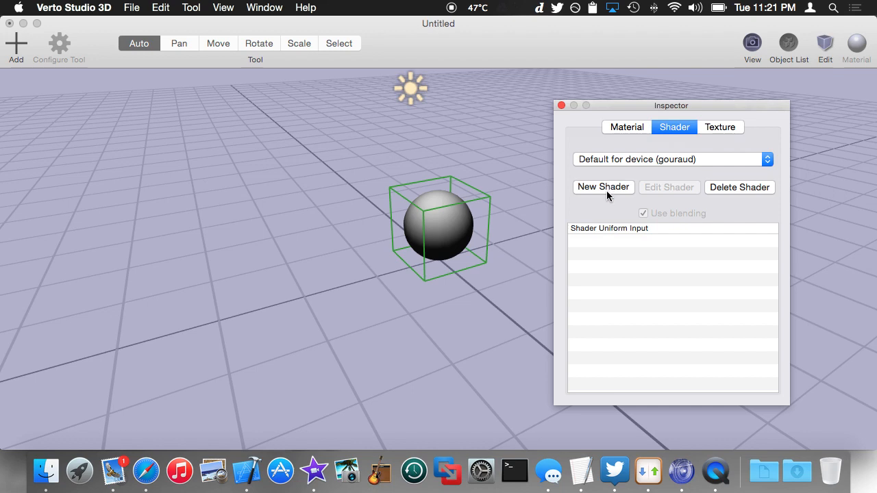
{"action": "left_click", "coordinate": [603, 187]}
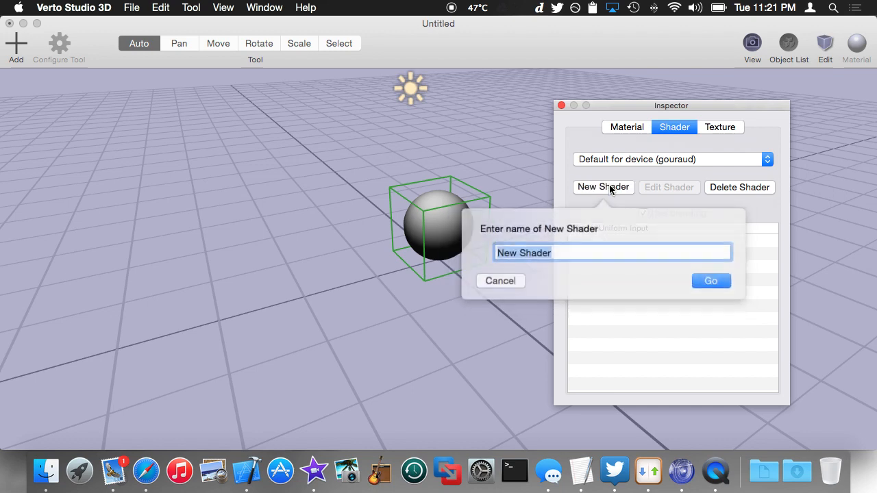
{"action": "type", "text": "test"}
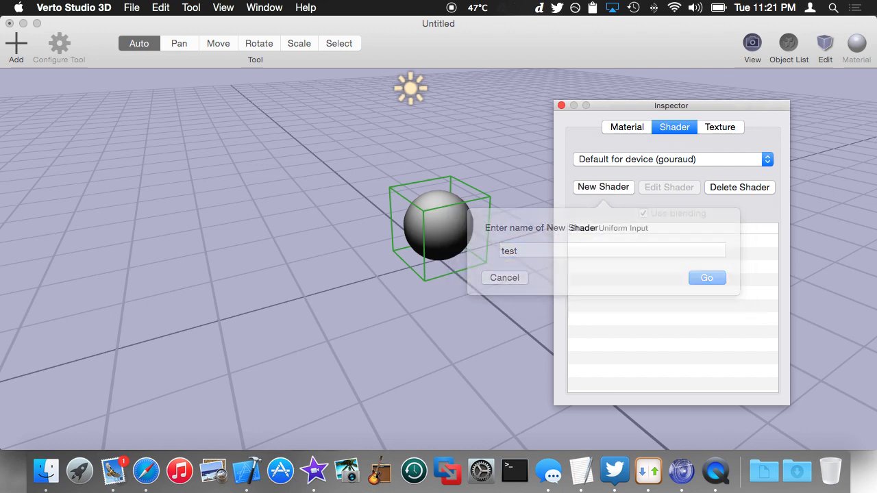
{"action": "left_click", "coordinate": [706, 278]}
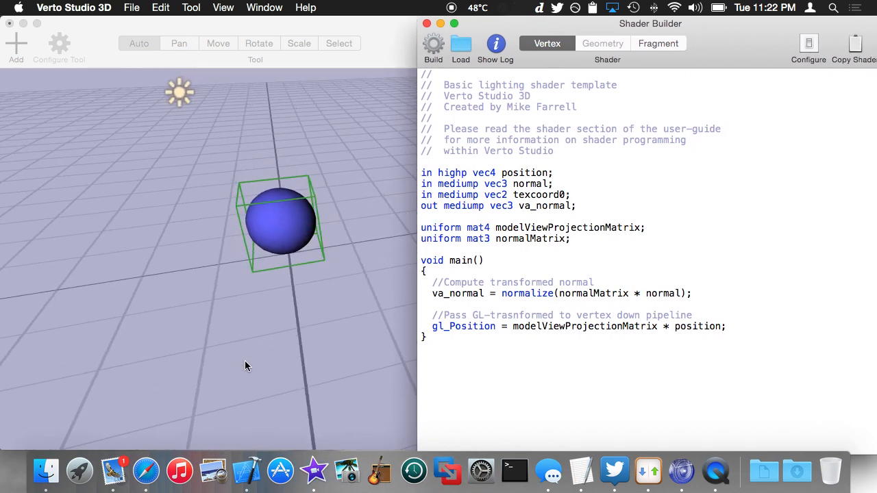
Step: Center the view on the sphere and open the shader's code in Shader Builder
{"action": "left_click_drag", "start_coordinate": [650, 23], "coordinate": [760, 23]}
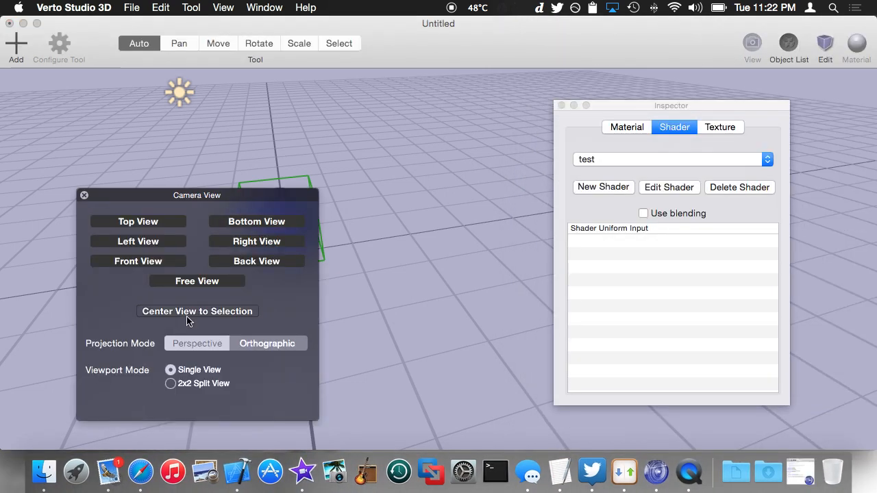
{"action": "left_click", "coordinate": [197, 311]}
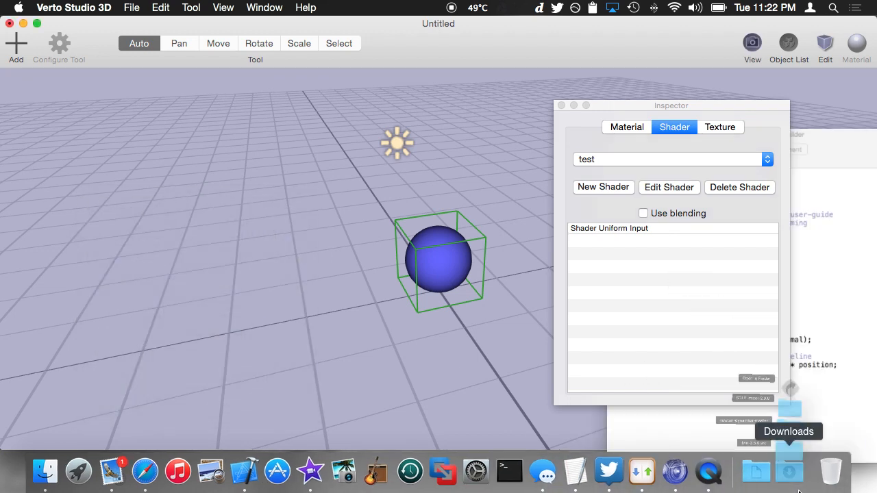
{"action": "left_click", "coordinate": [669, 187]}
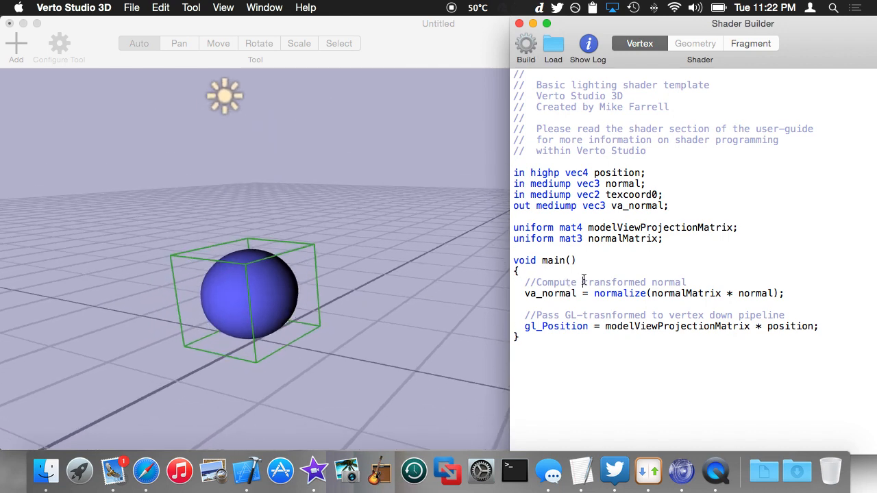
Step: Remove normal and lighting code, setting fragColor to vec4(1.0, 0.0, 0.0, 1.0)
{"action": "left_click", "coordinate": [751, 43]}
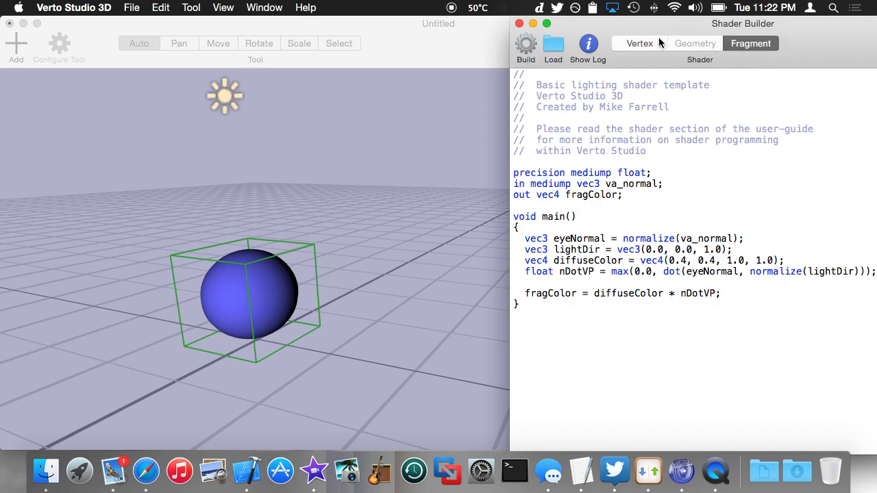
{"action": "left_click", "coordinate": [640, 44]}
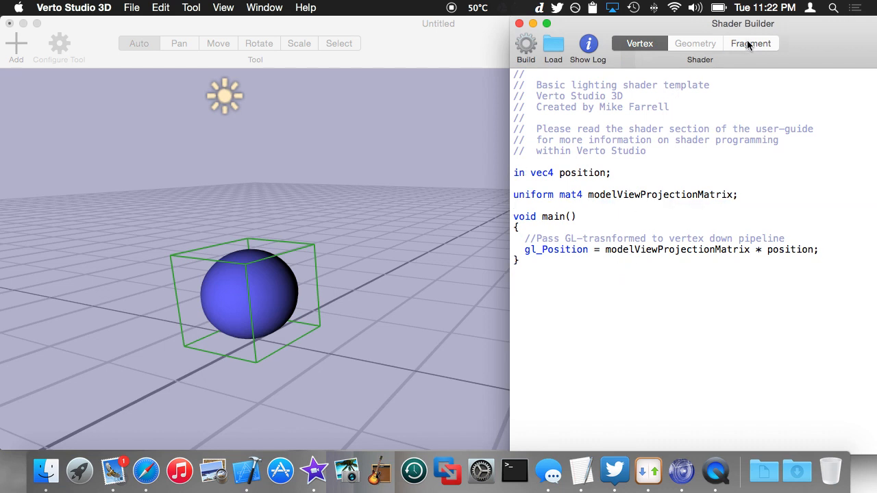
{"action": "left_click", "coordinate": [751, 43]}
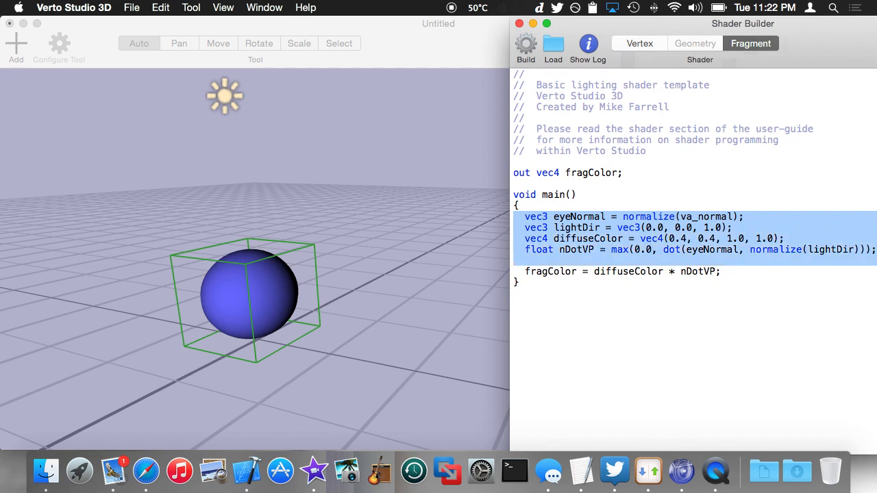
{"action": "key", "text": "Delete"}
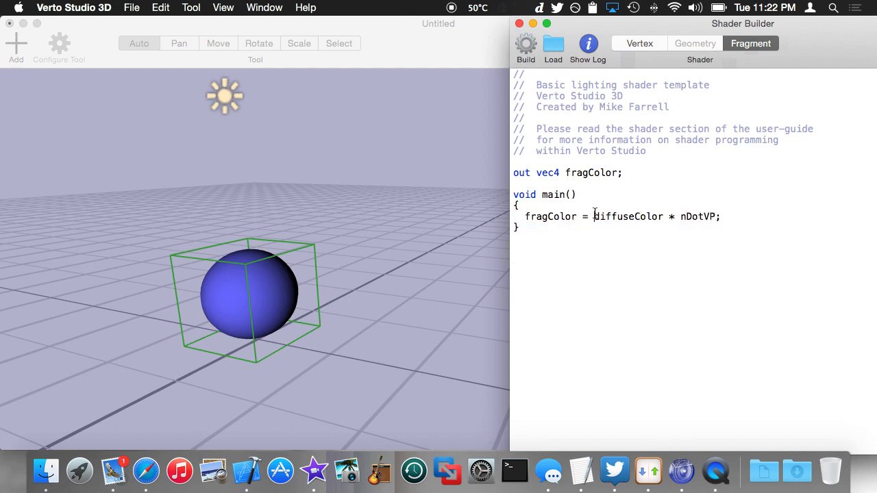
{"action": "type", "text": "vec4("}
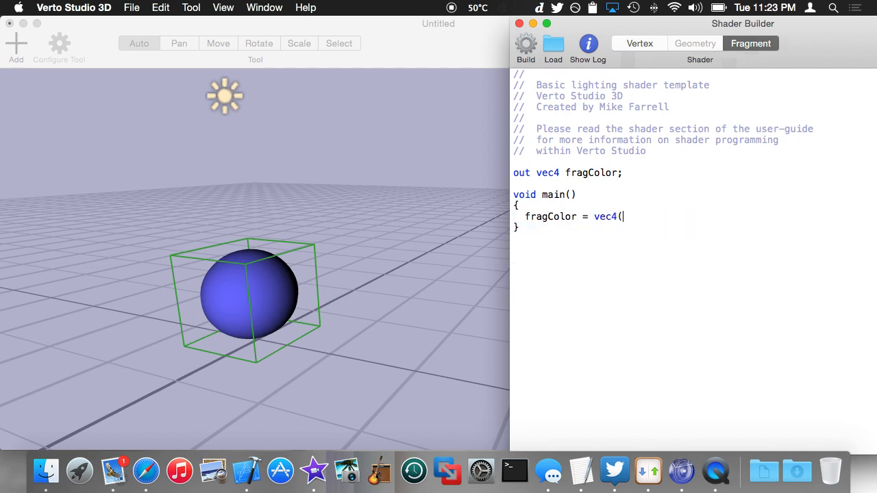
{"action": "type", "text": "1.0, 0,"}
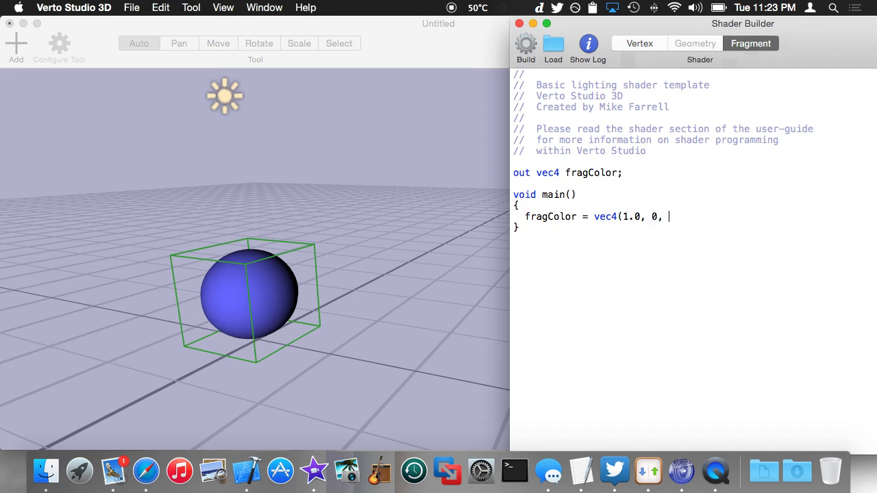
{"action": "type", "text": ".0, 0.0, 1.0"}
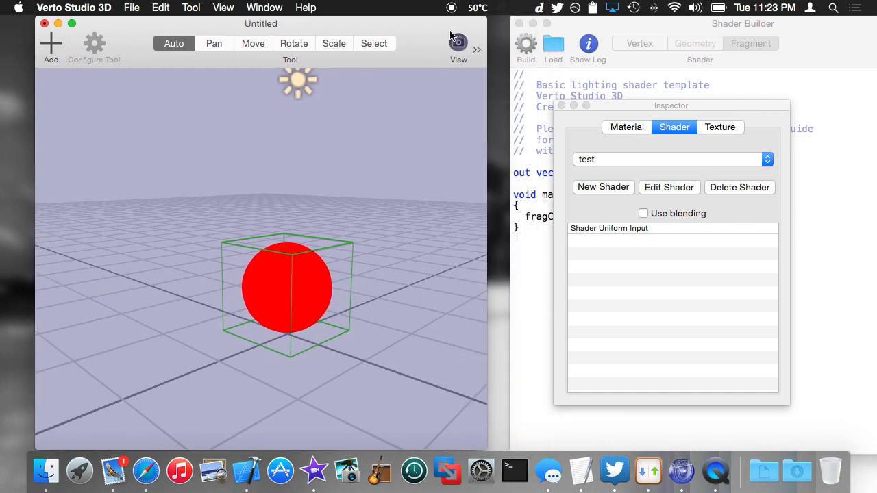
Step: Build, reframe the view, and review the Vertex and Fragment code around modelViewProjectionMatrix
{"action": "left_click", "coordinate": [457, 42]}
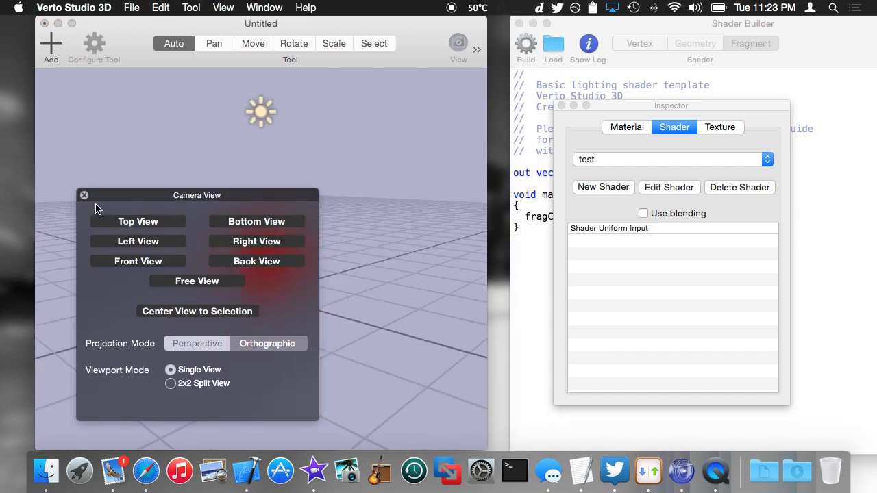
{"action": "left_click", "coordinate": [85, 195]}
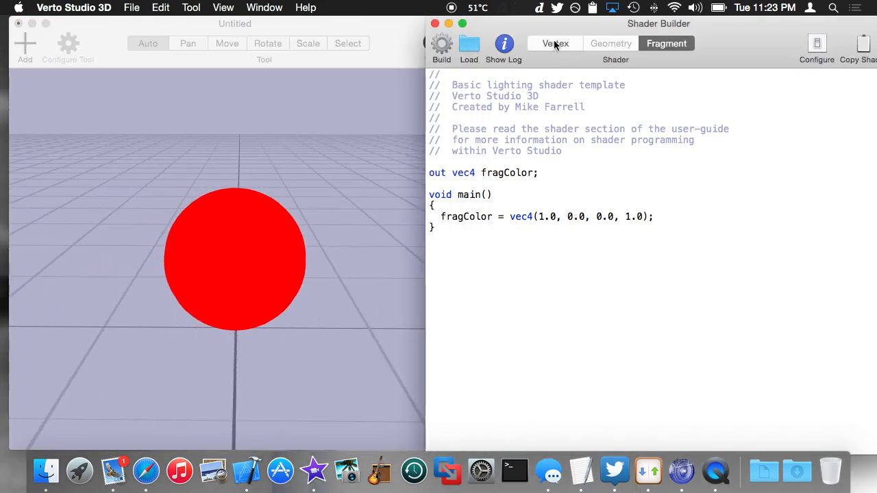
{"action": "left_click", "coordinate": [554, 43]}
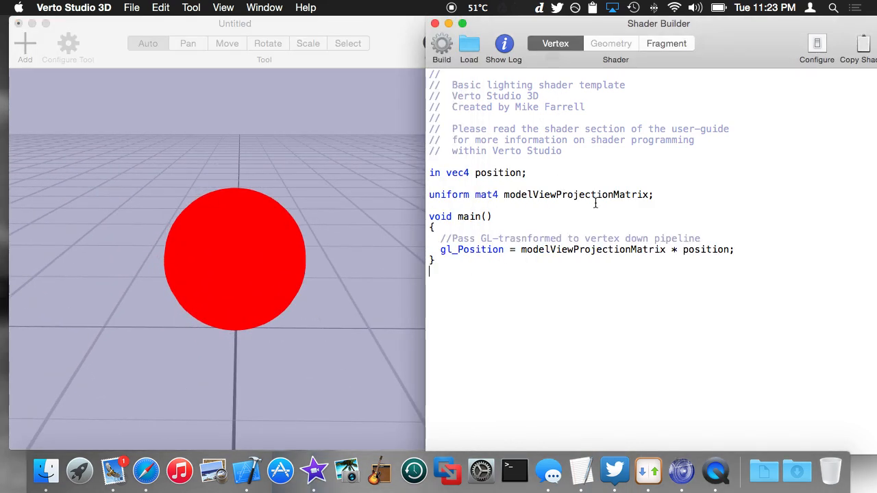
{"action": "double_click", "coordinate": [578, 195]}
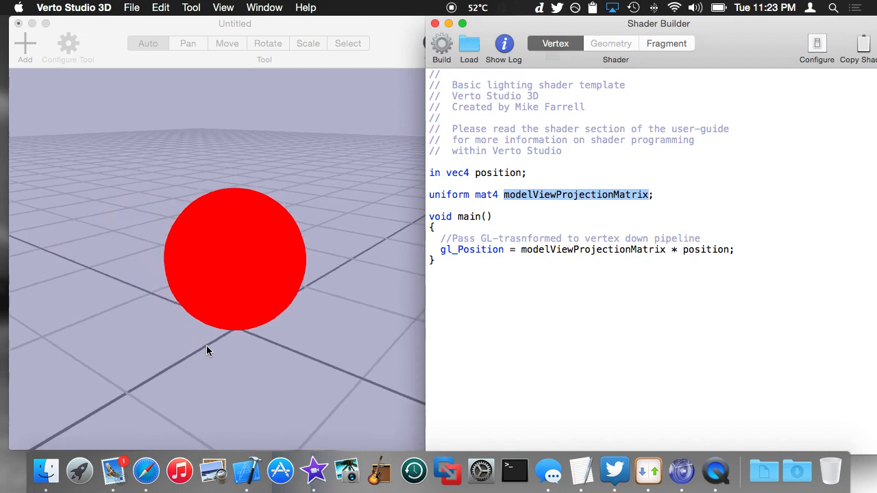
{"action": "left_click", "coordinate": [666, 43]}
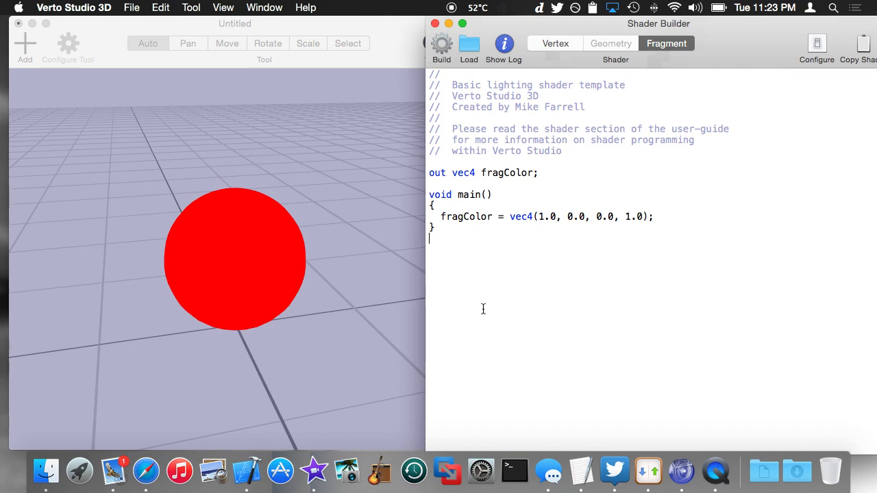
{"action": "left_click", "coordinate": [555, 44]}
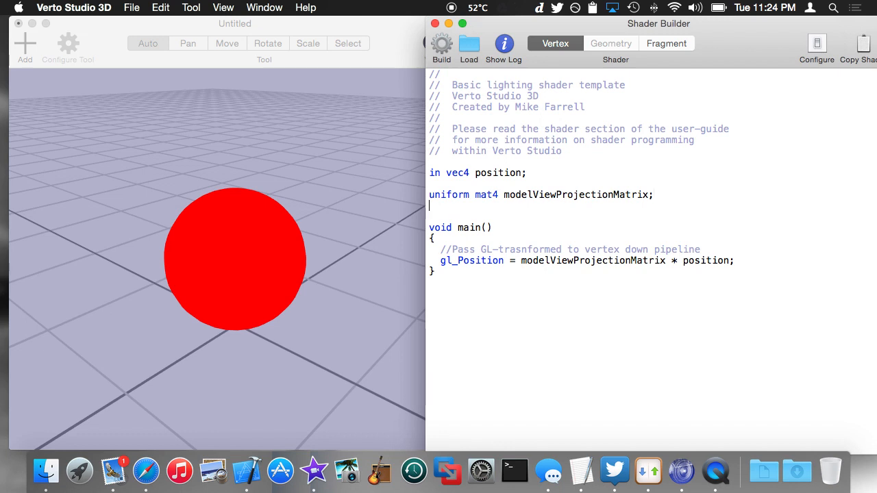
Step: Declare 'uniform vec4 solidColor;' and 'out vec4 vertexColor' in the vertex shader
{"action": "type", "text": "uni"}
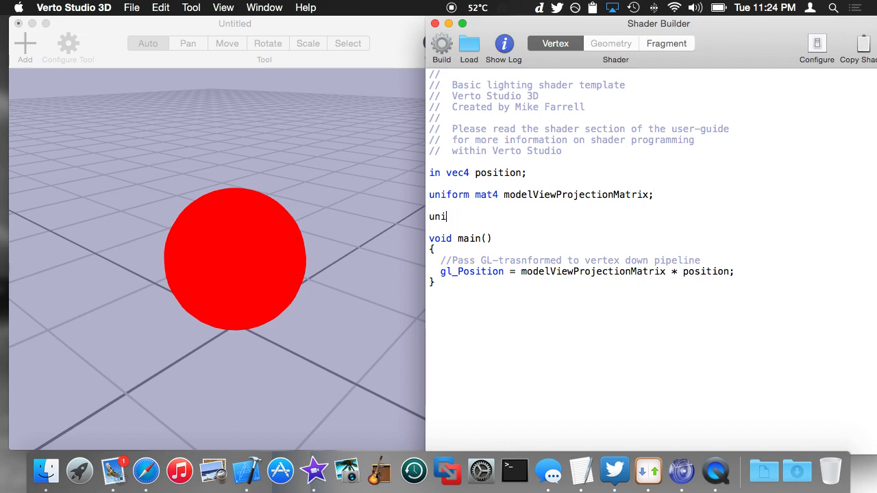
{"action": "type", "text": "form vec4"}
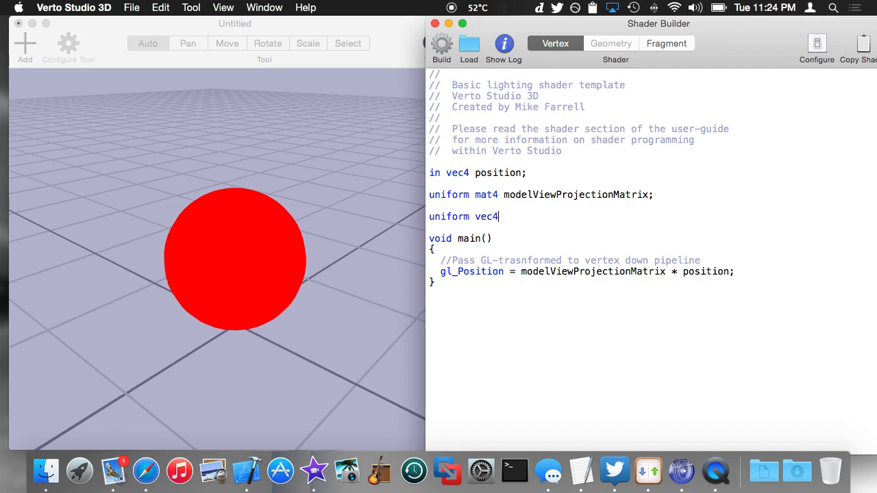
{"action": "type", "text": "solidColor;"}
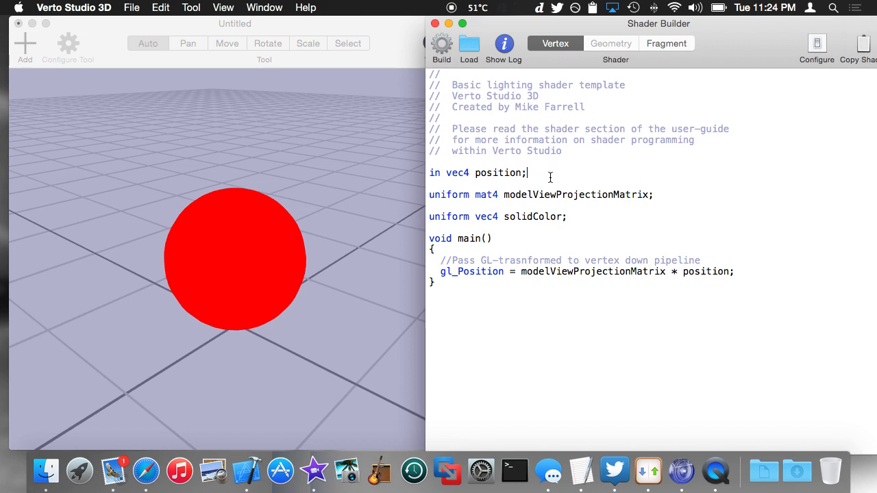
{"action": "key", "text": "Return"}
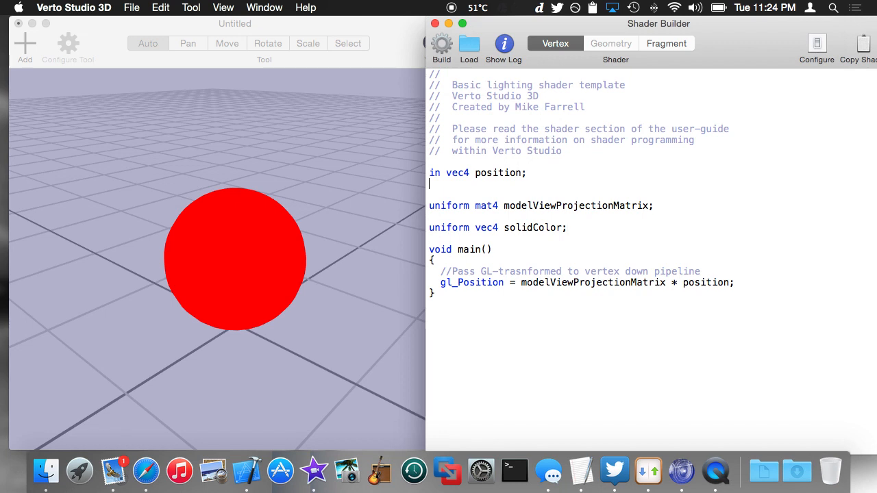
{"action": "type", "text": "out vec4"}
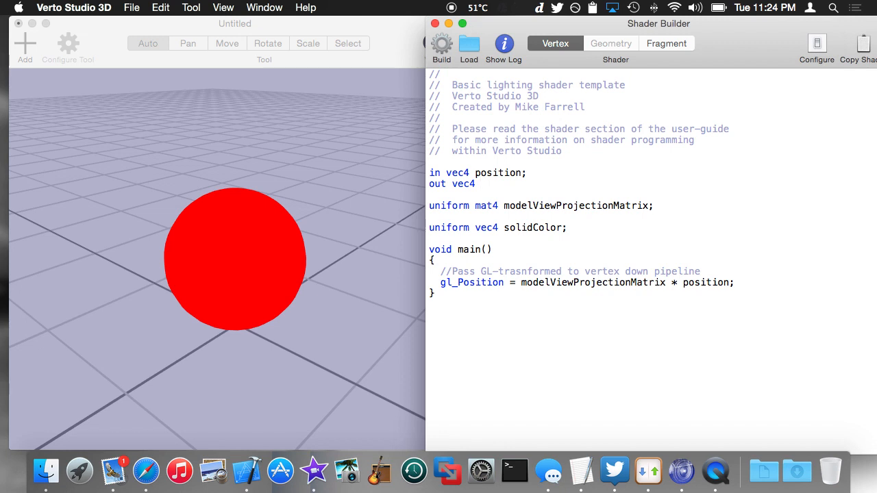
{"action": "type", "text": "ve"}
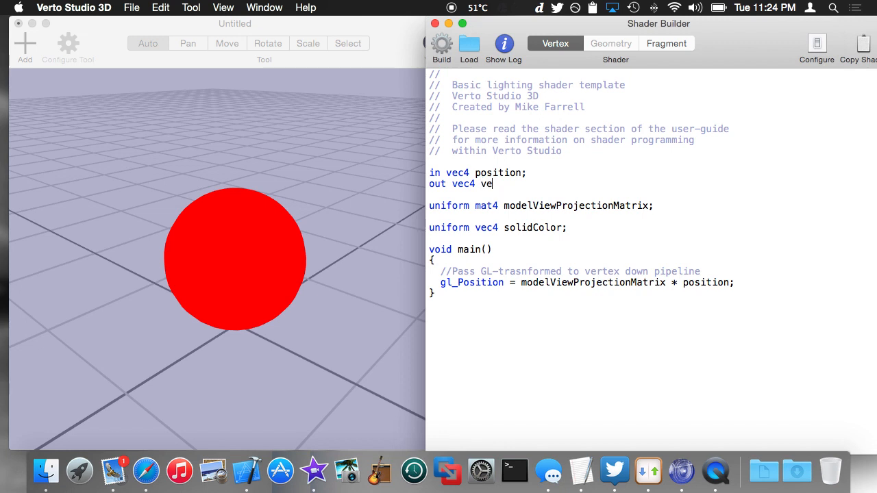
{"action": "type", "text": "rtexColor;"}
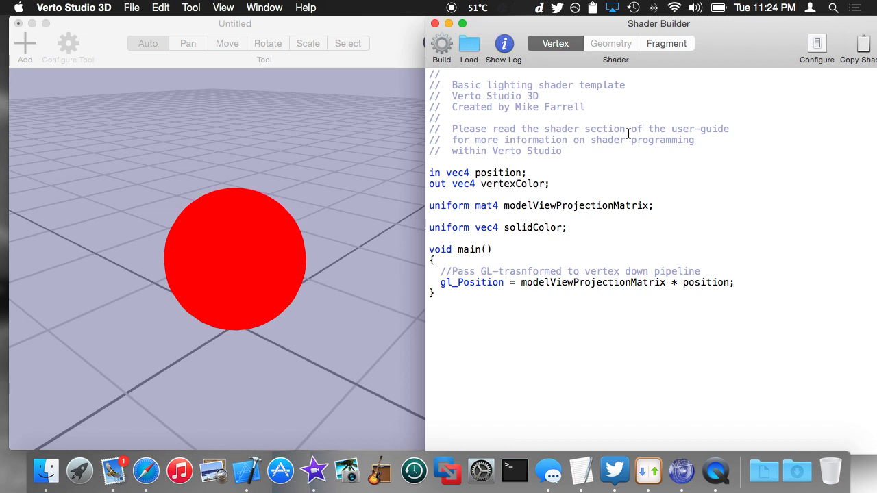
Step: Replace the fixed red fragment output with vertexColor and apply the change
{"action": "left_click", "coordinate": [667, 43]}
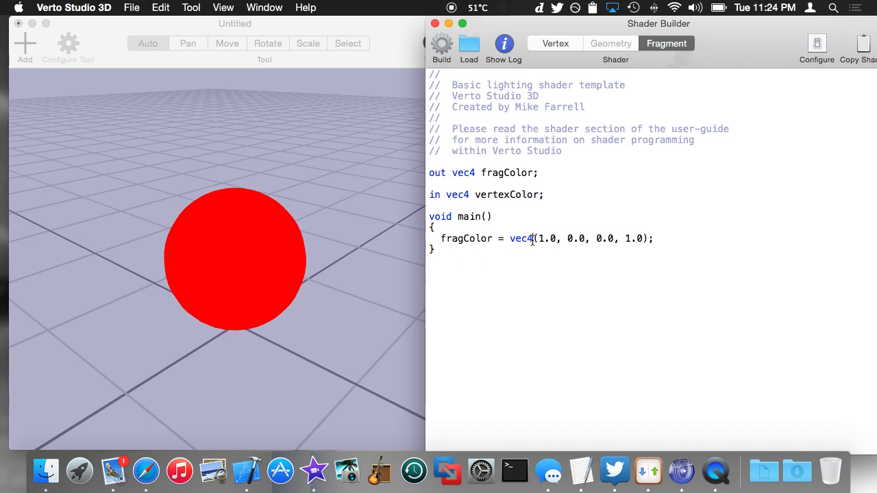
{"action": "key", "text": "Delete"}
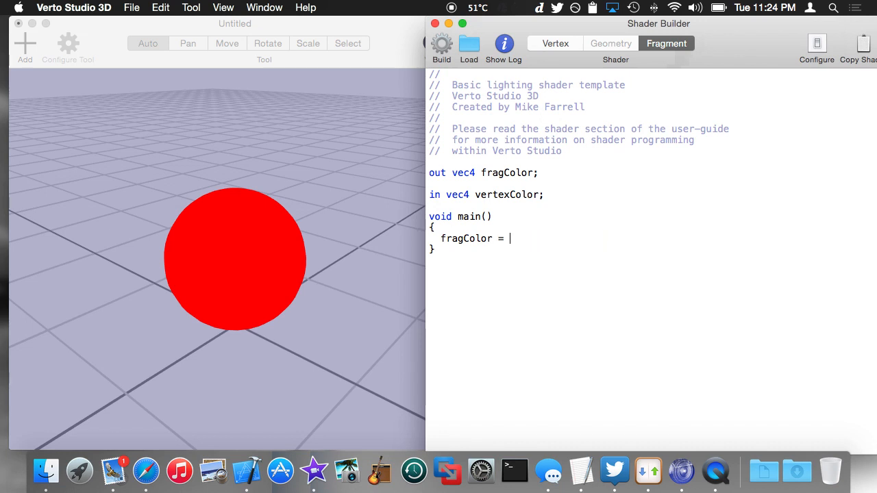
{"action": "type", "text": "vertexColor;"}
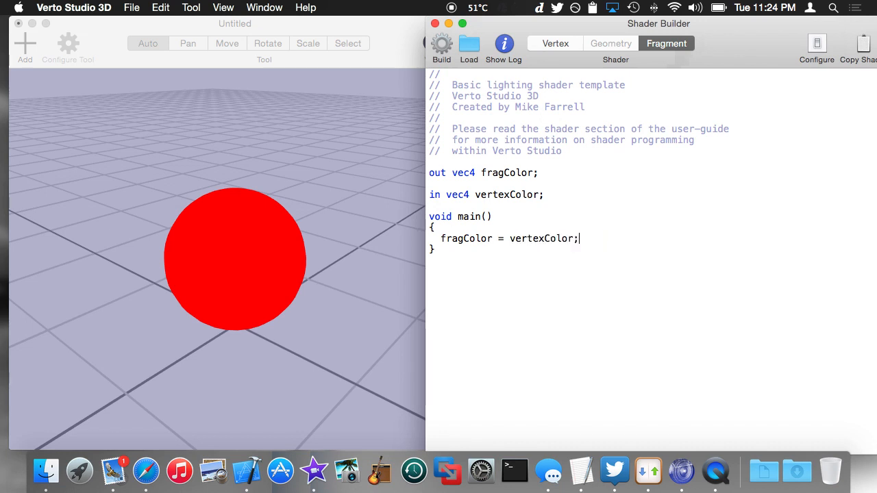
{"action": "left_click", "coordinate": [555, 43]}
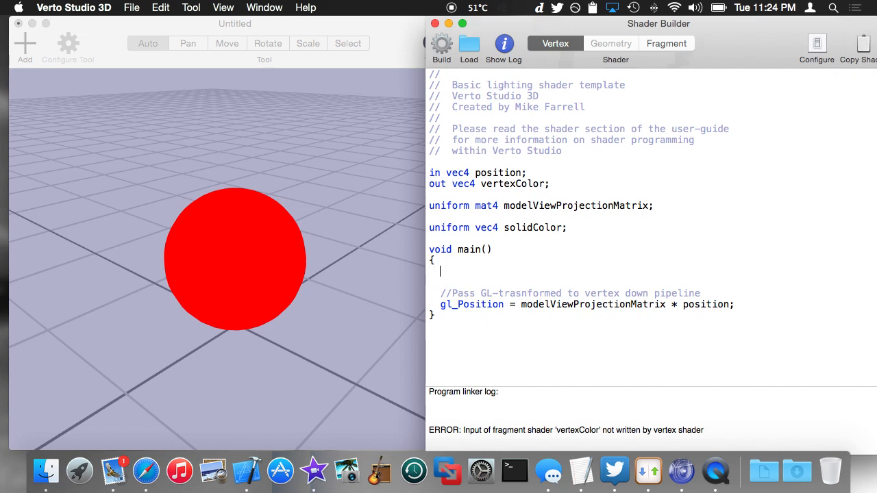
Step: Assign vertexColor in the vertex shader's main() and select the solidColor uniform declaration
{"action": "type", "text": "vertexColor = vec"}
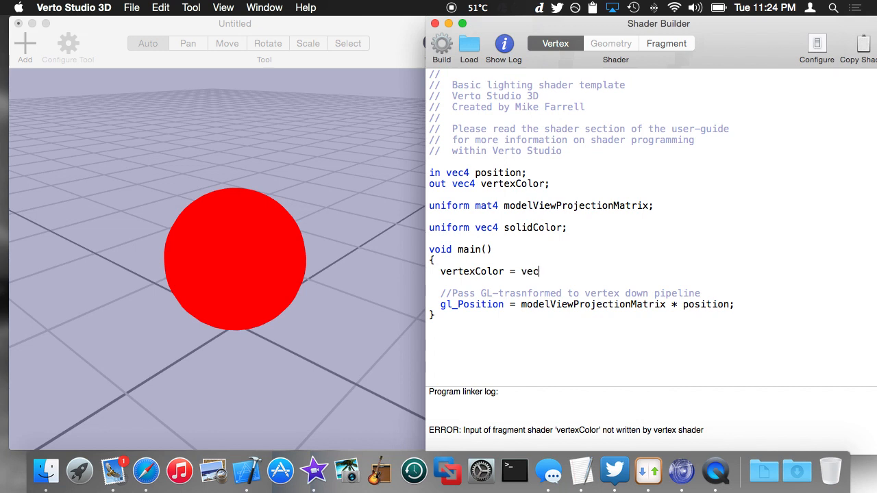
{"action": "type", "text": "4(0, 1."}
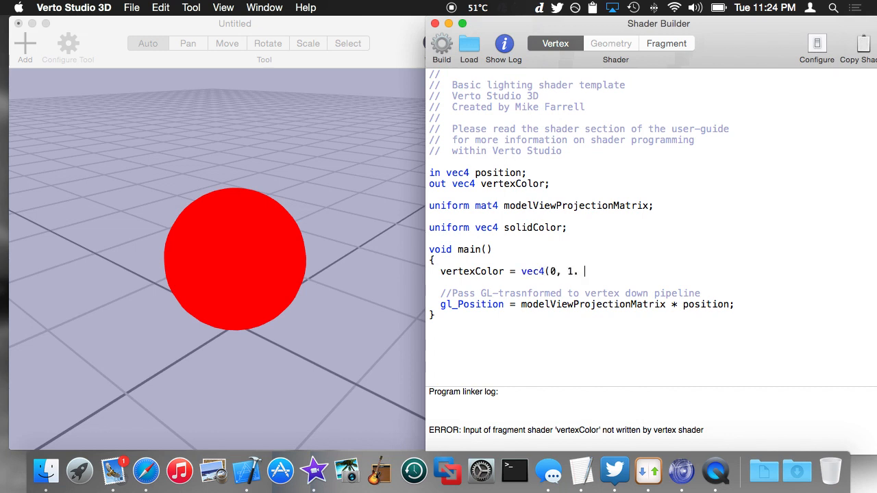
{"action": "type", "text": "0, 1);"}
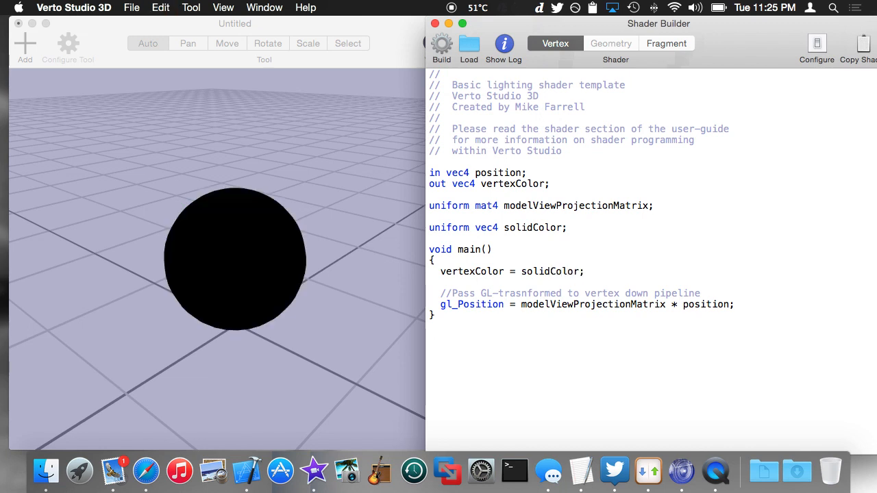
{"action": "triple_click", "coordinate": [498, 228]}
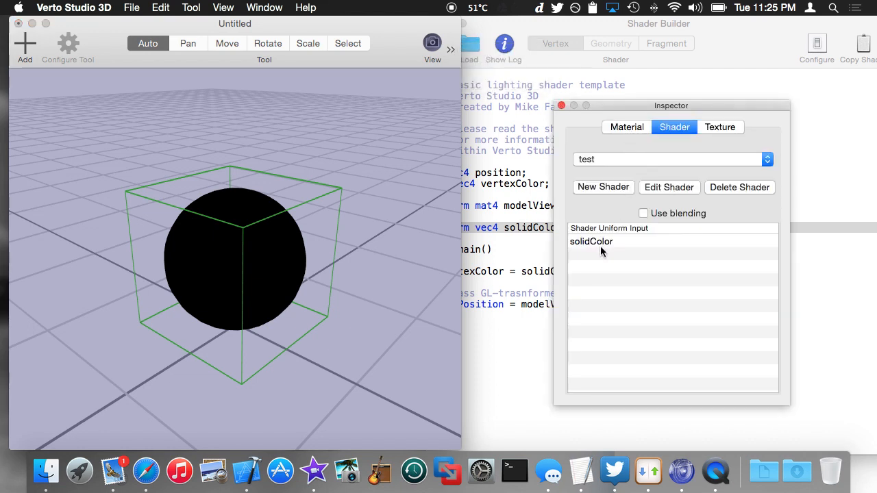
{"action": "mouse_move", "coordinate": [609, 245]}
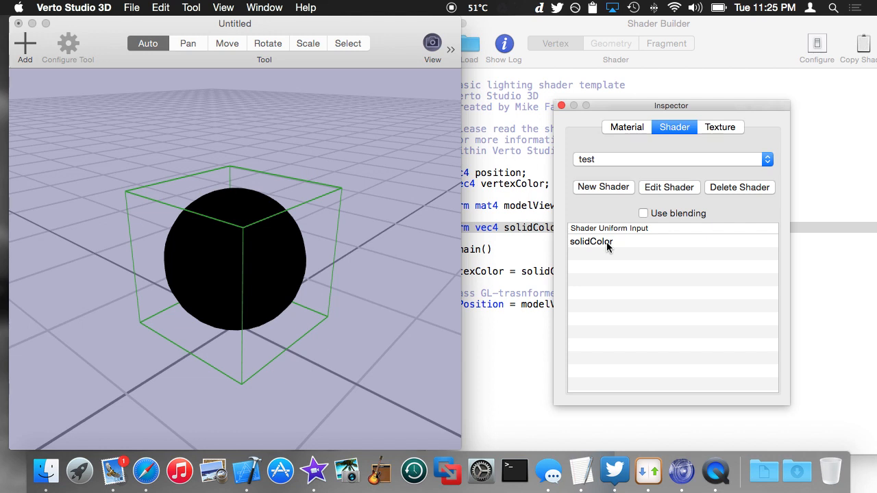
Step: Edit solidColor's colour components in the uniform editor to make the sphere blue
{"action": "left_click", "coordinate": [590, 242]}
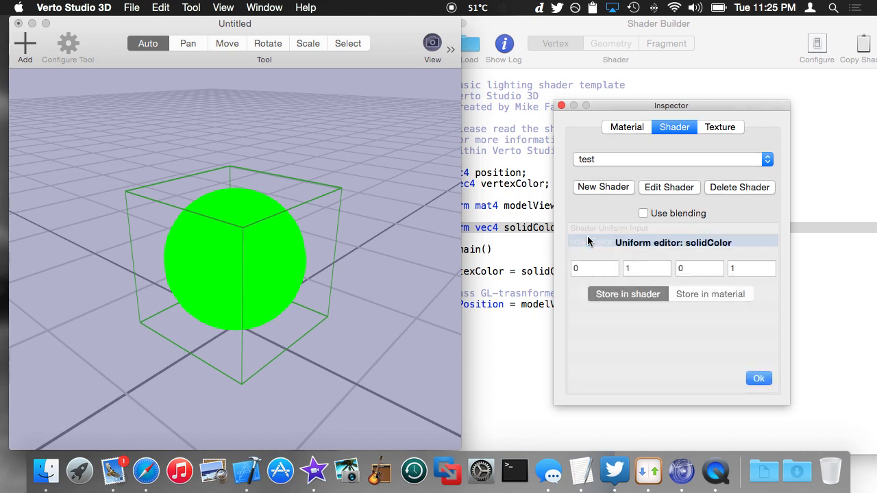
{"action": "left_click", "coordinate": [698, 269]}
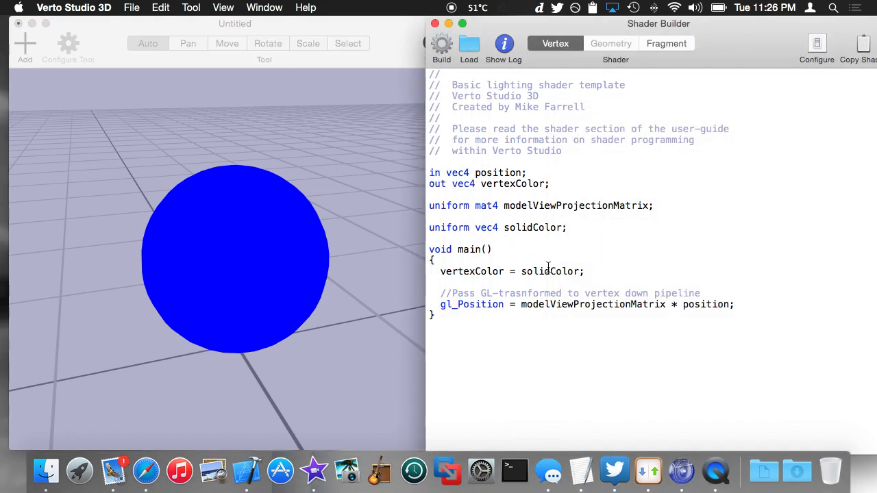
{"action": "mouse_move", "coordinate": [551, 269]}
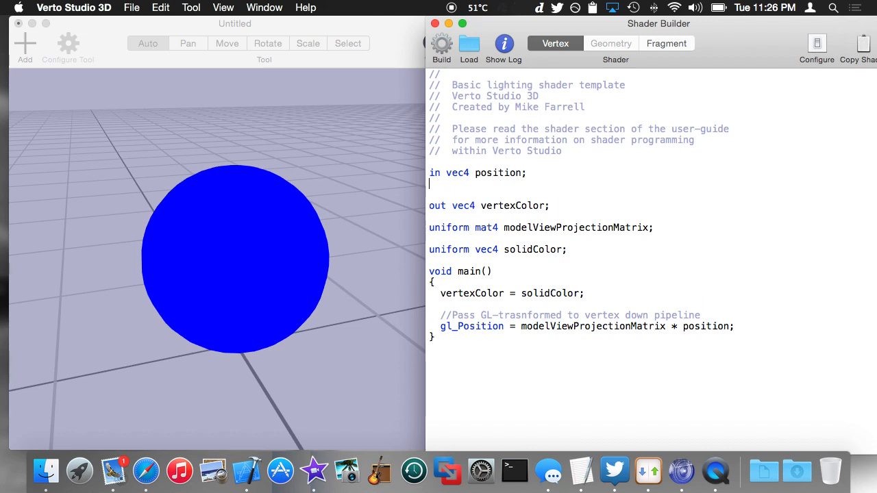
Step: Add the 'in vec4 normal;' attribute to the vertex shader
{"action": "type", "text": "in vec4"}
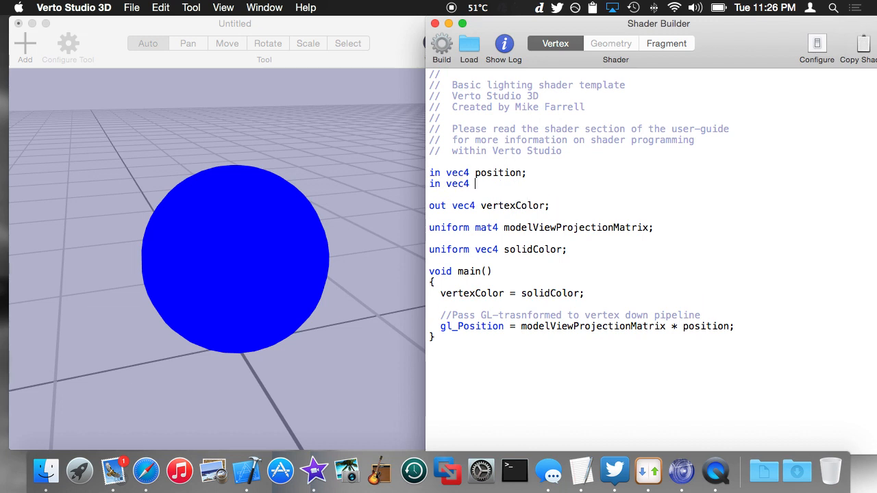
{"action": "type", "text": "normal"}
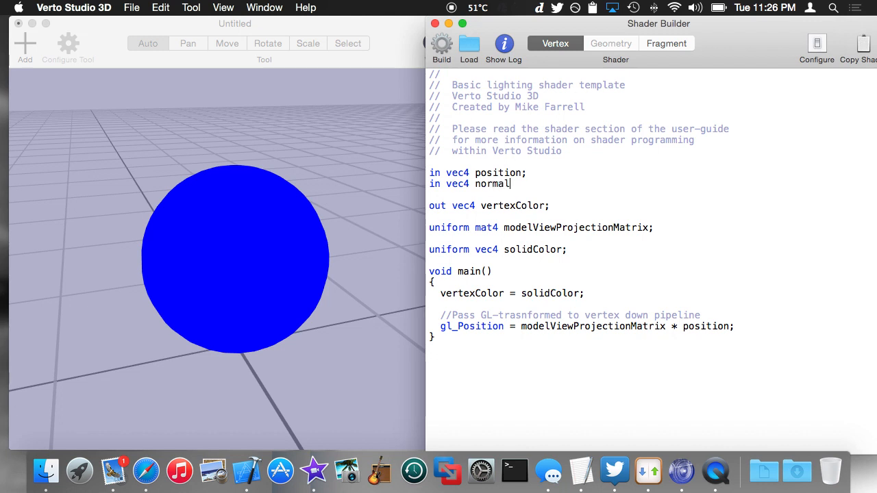
{"action": "type", "text": ";"}
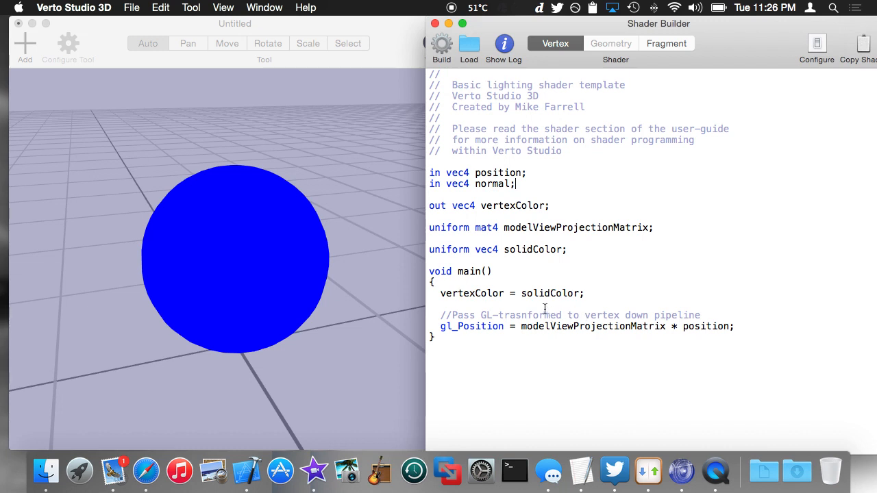
{"action": "double_click", "coordinate": [551, 293]}
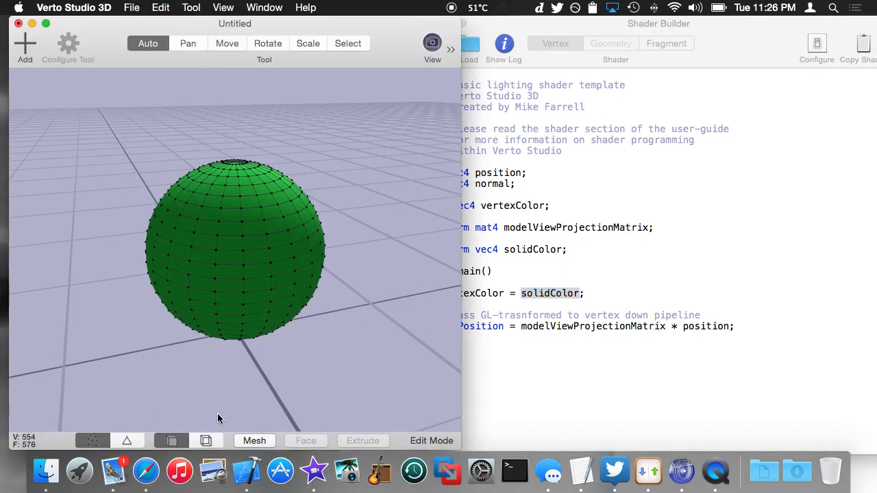
Step: Show and then hide the sphere's surface normals from the view options
{"action": "left_click", "coordinate": [224, 8]}
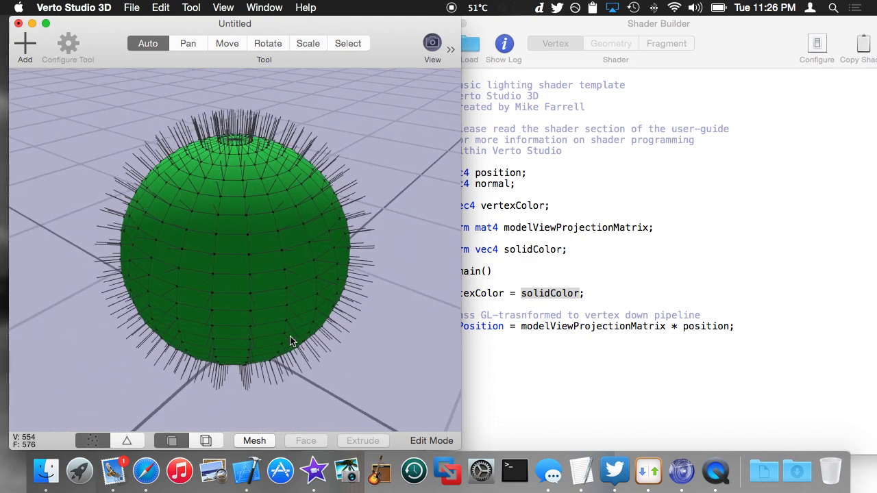
{"action": "left_click", "coordinate": [223, 8]}
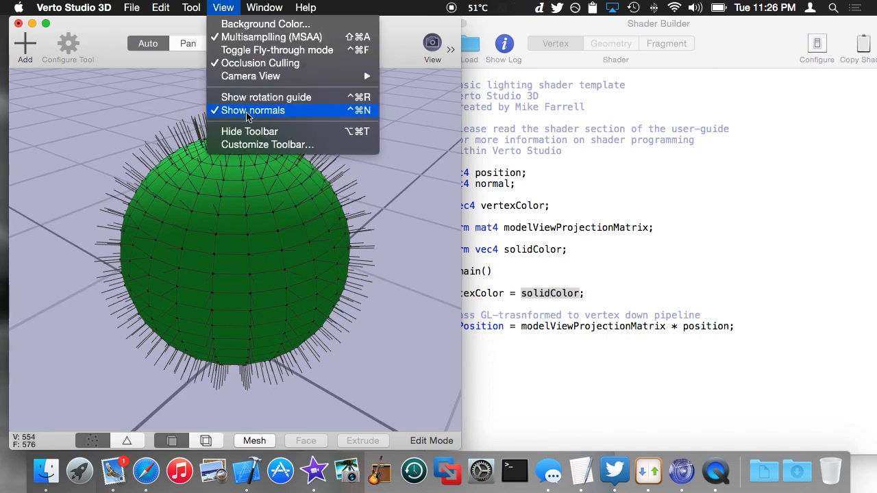
{"action": "left_click", "coordinate": [250, 111]}
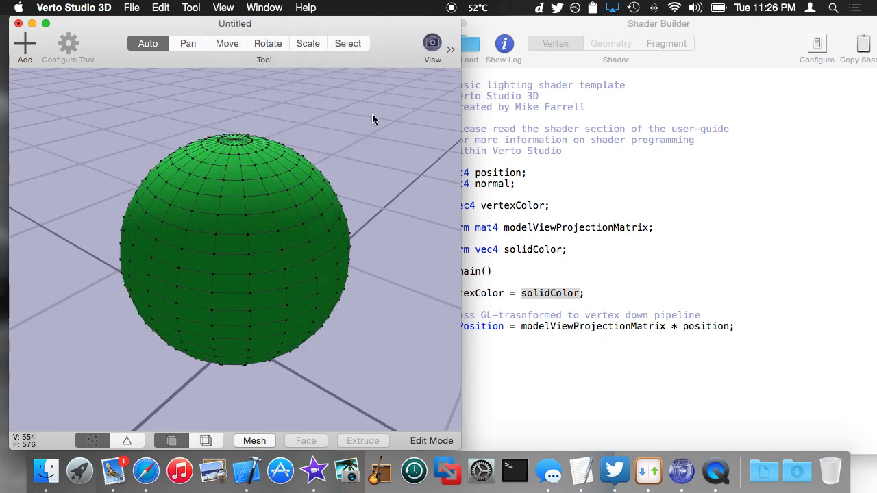
{"action": "left_click_drag", "start_coordinate": [463, 116], "coordinate": [500, 117]}
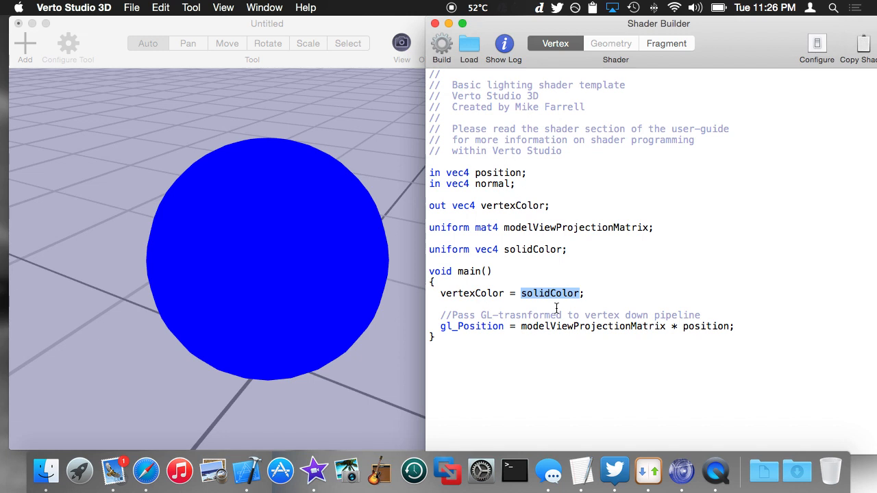
{"action": "mouse_move", "coordinate": [535, 303]}
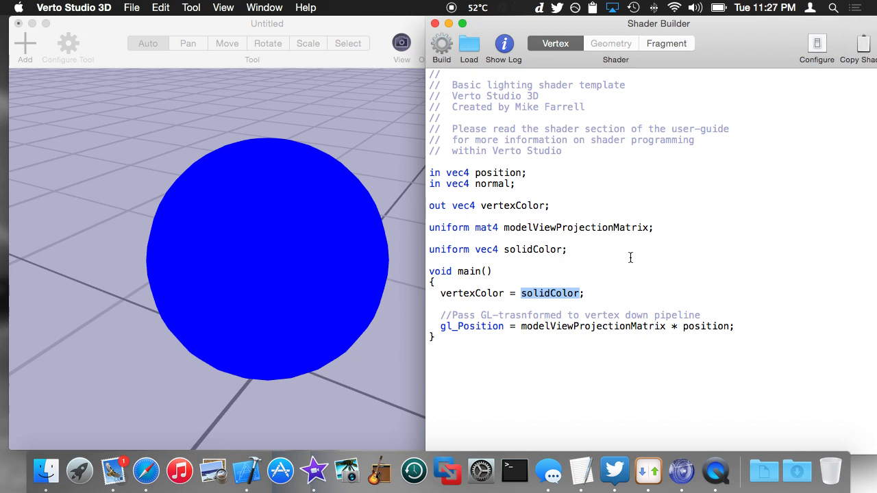
Step: Add 'uniform mat3 normalMatrix;' below the modelViewProjectionMatrix uniform
{"action": "left_click", "coordinate": [668, 228]}
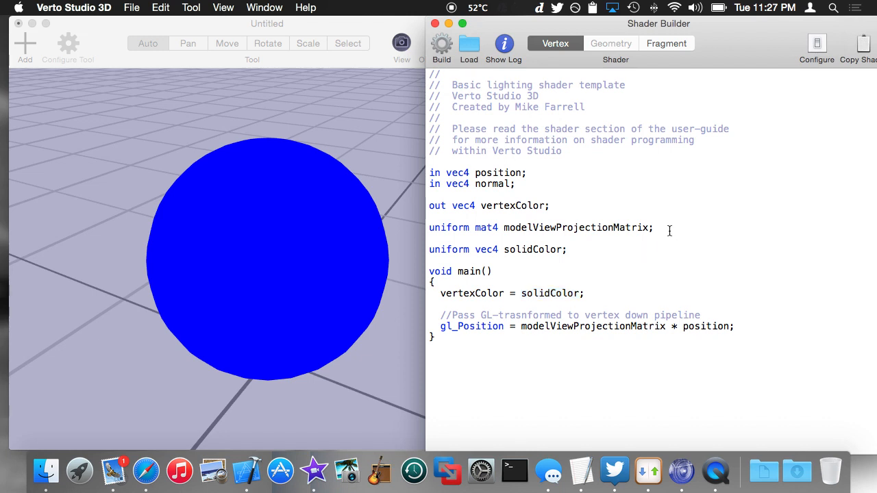
{"action": "type", "text": "uniform"}
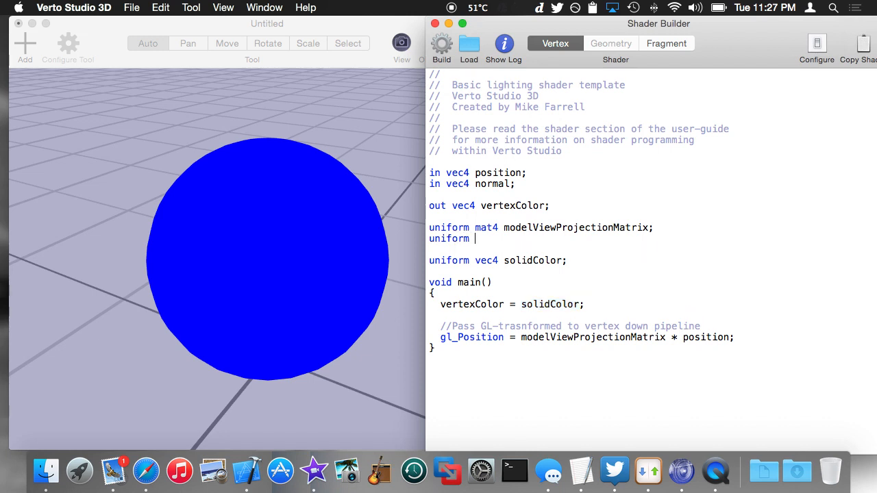
{"action": "type", "text": "mat3 normalMatrix"}
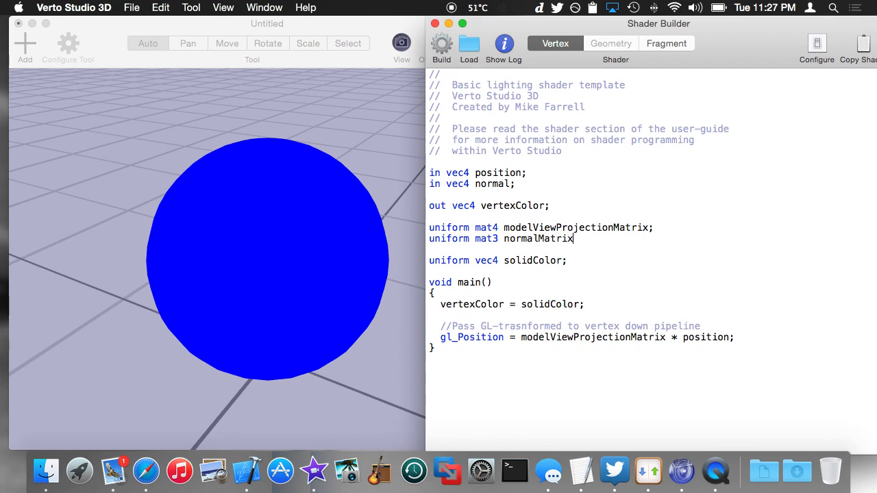
{"action": "type", "text": ";"}
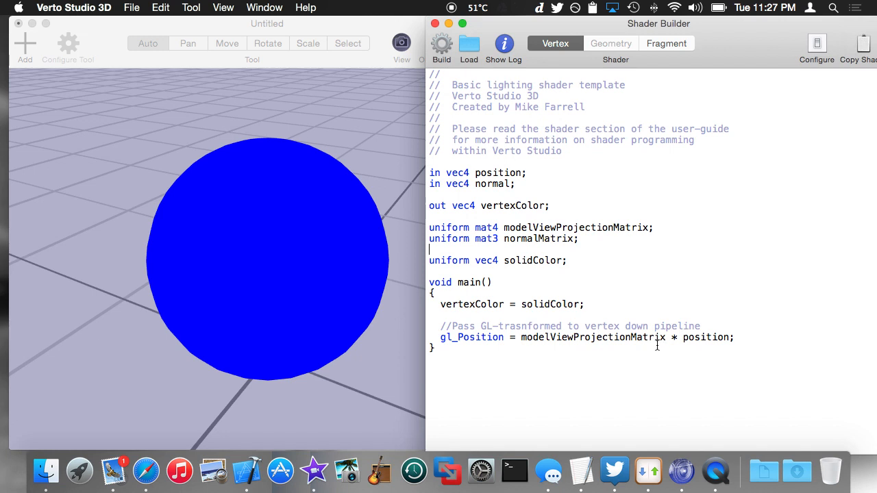
{"action": "double_click", "coordinate": [550, 305]}
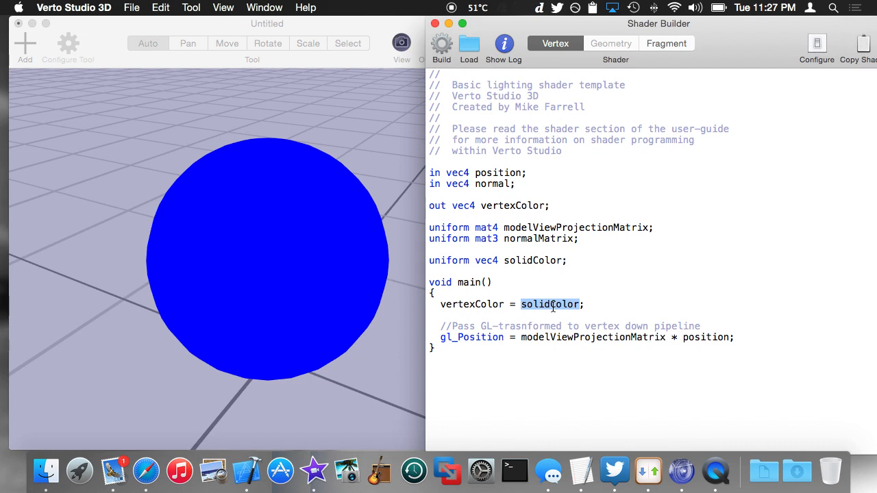
Step: Compute 'vec3 tNormal = normalMatrix * normal.xyz' and add a blank line after it
{"action": "type", "text": "vec"}
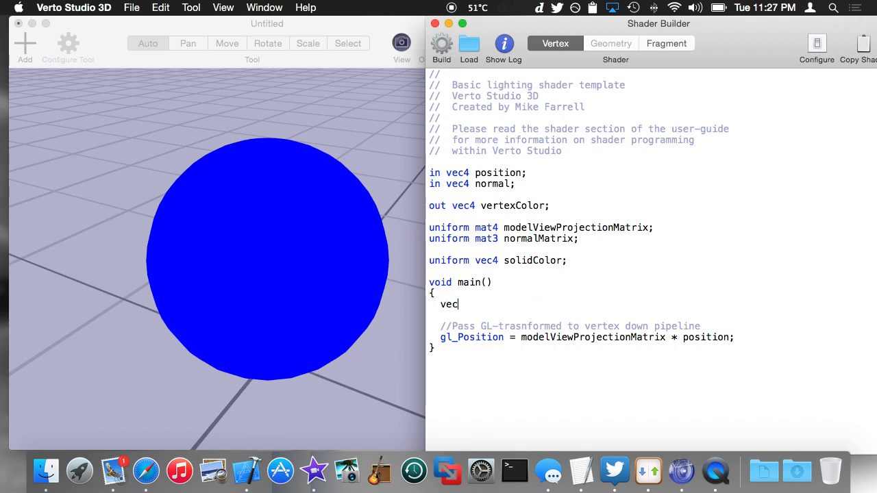
{"action": "type", "text": "3 tr"}
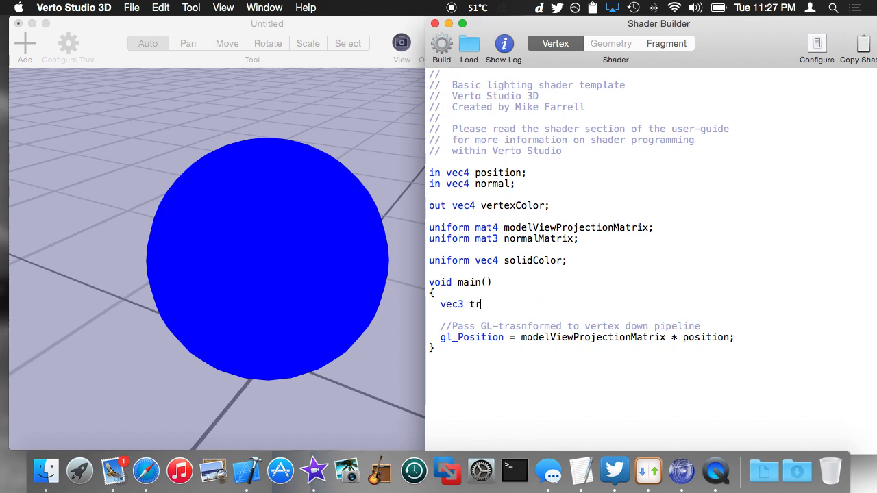
{"action": "type", "text": "Normal ="}
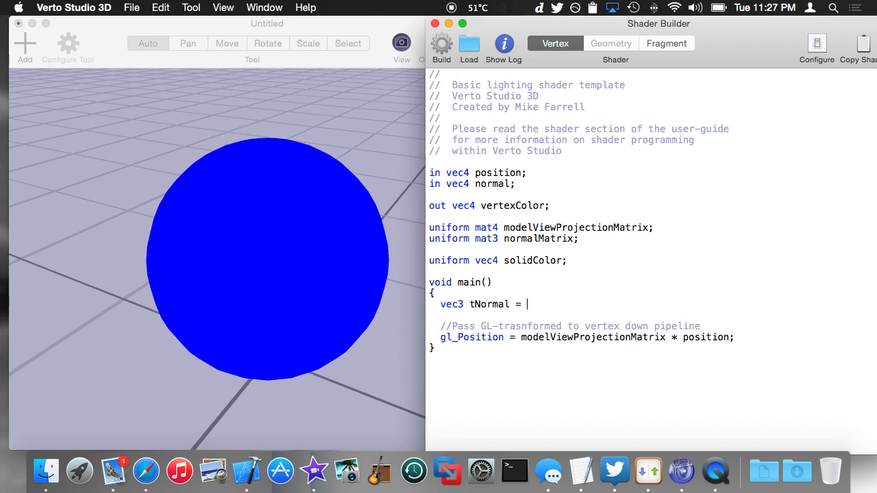
{"action": "type", "text": "normalMatrix * normal;"}
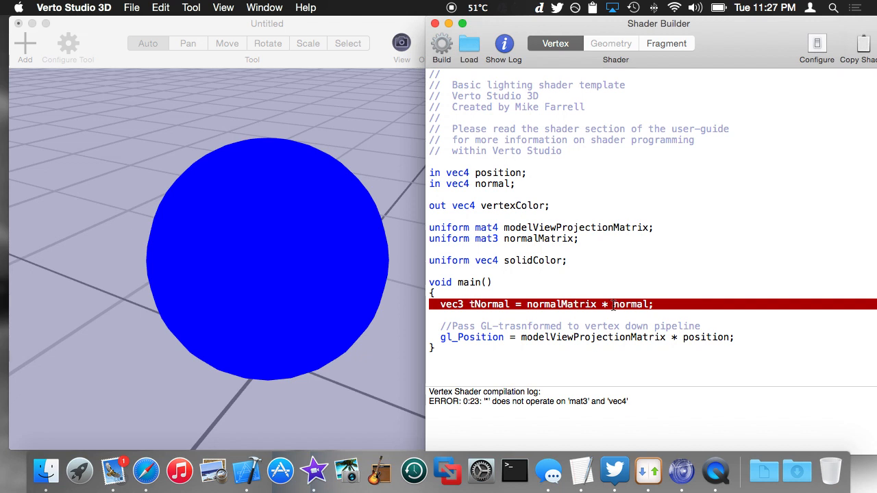
{"action": "type", "text": ".xyz"}
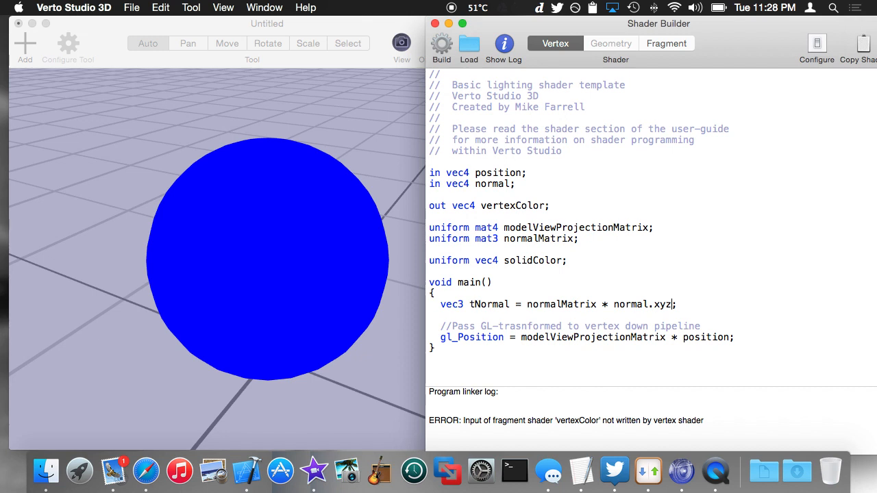
{"action": "key", "text": "Return"}
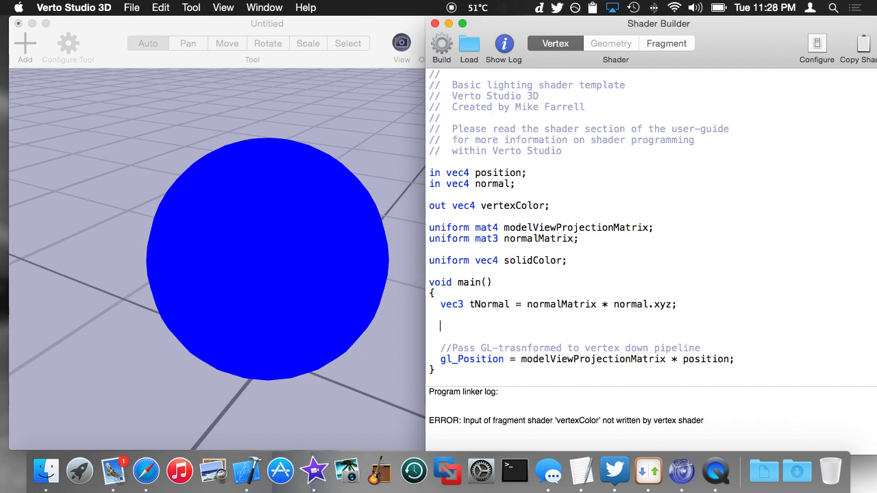
{"action": "double_click", "coordinate": [512, 206]}
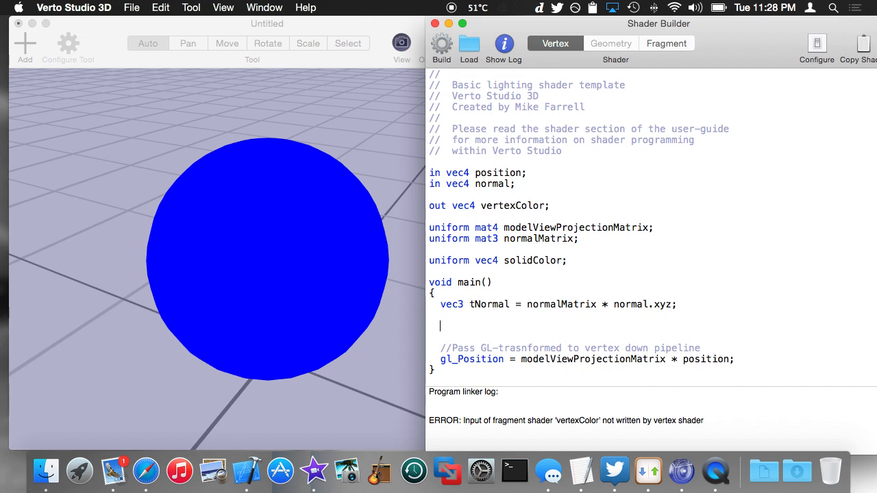
Step: Write vertexColor = solidColor * tNormal.z; in main() and rebuild to shade the sphere
{"action": "type", "text": "vertexColor ="}
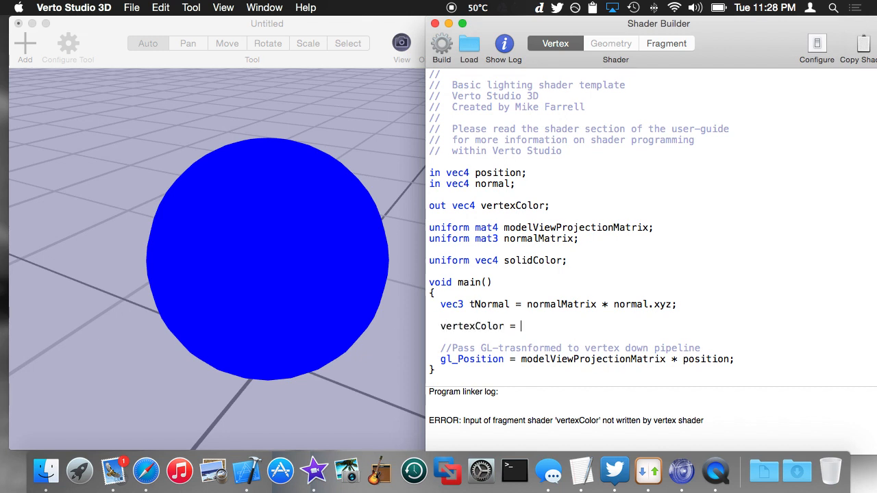
{"action": "type", "text": "tNormal.z"}
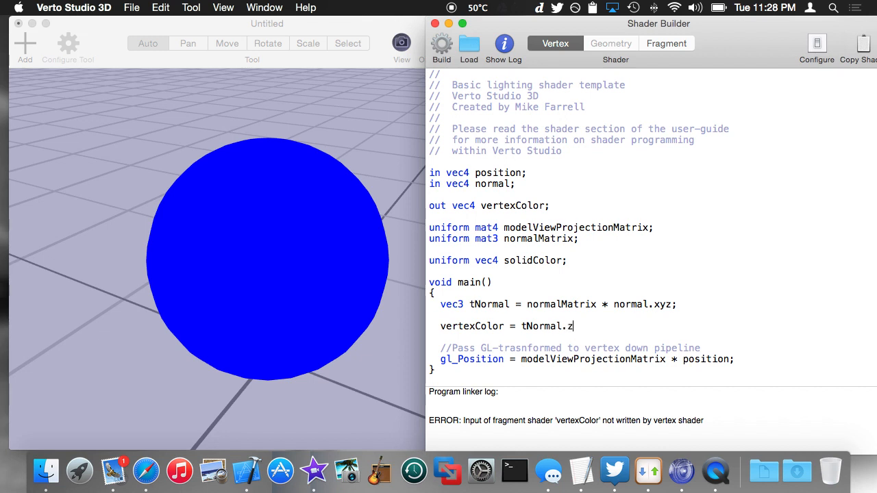
{"action": "left_click", "coordinate": [442, 43]}
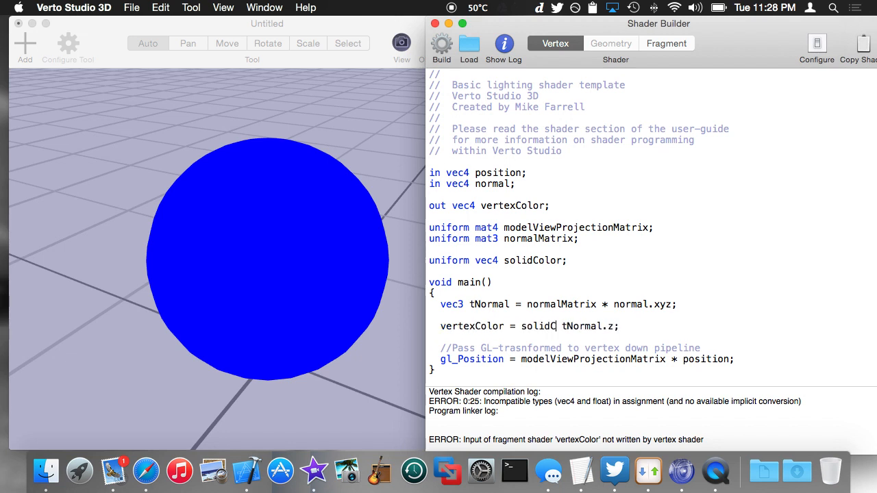
{"action": "type", "text": "olor |"}
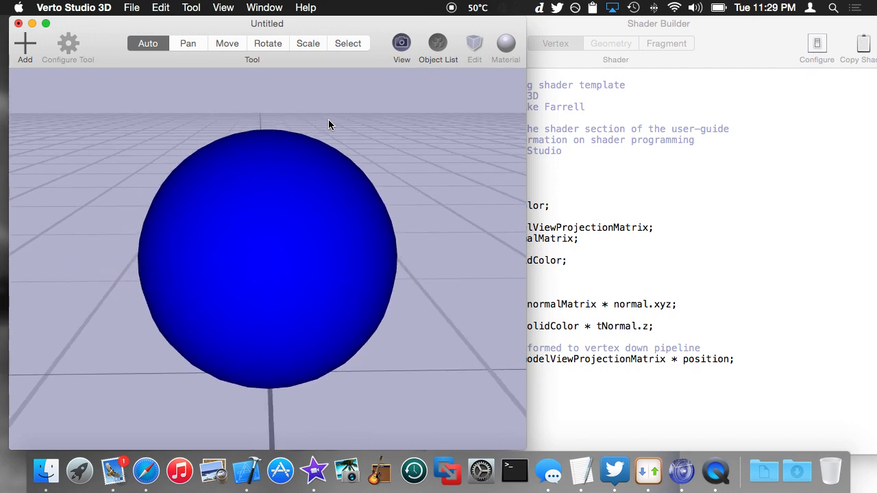
{"action": "mouse_move", "coordinate": [635, 315]}
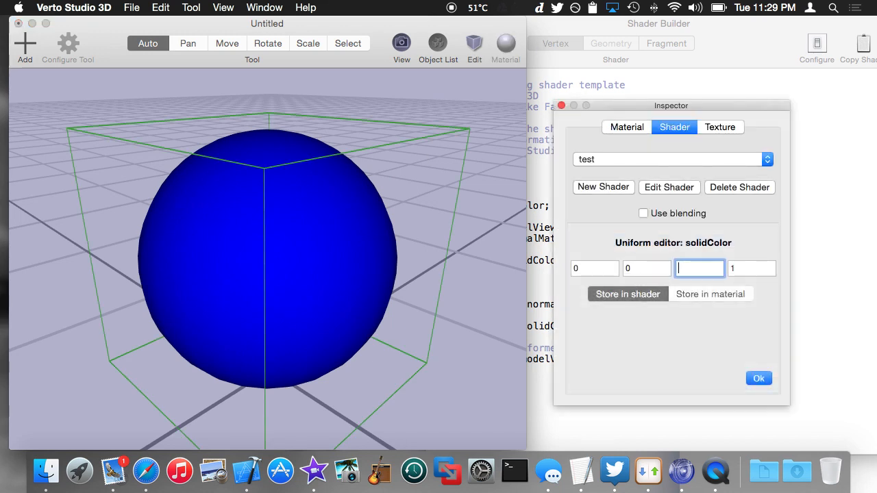
Step: Confirm the new cyan solidColor uniform values and close the shader settings
{"action": "left_click", "coordinate": [627, 294]}
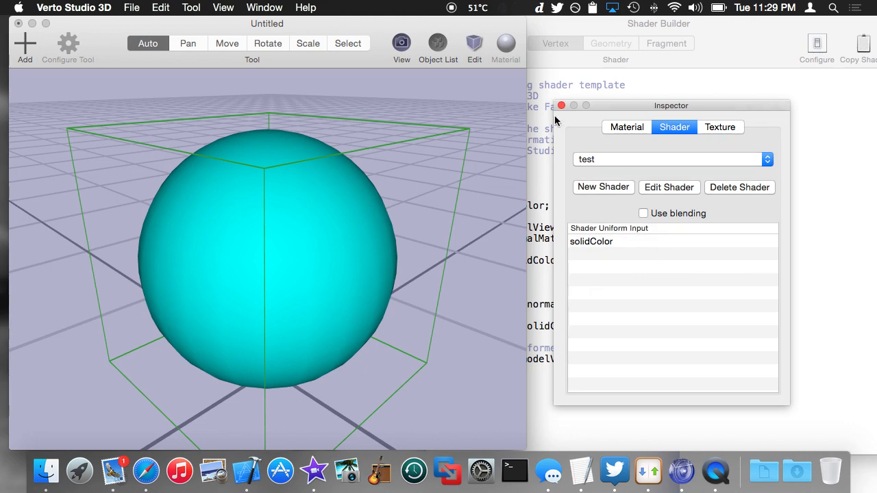
{"action": "left_click", "coordinate": [562, 105]}
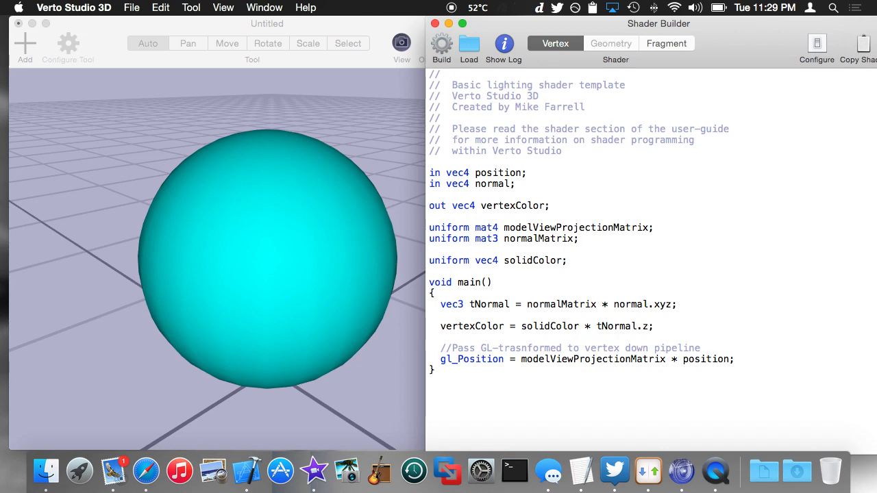
Step: Change the colour line to vertexColor = solidColor * abs(tNormal.z); and rebuild
{"action": "left_click", "coordinate": [599, 326]}
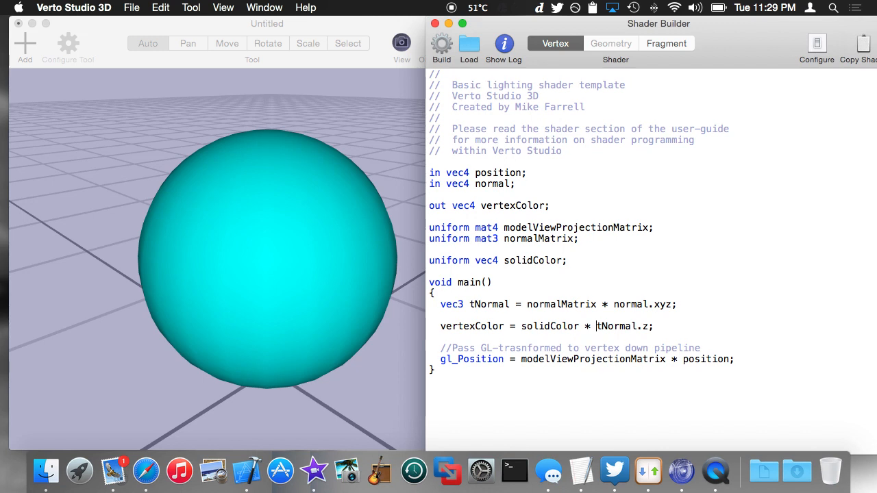
{"action": "type", "text": "fabs("}
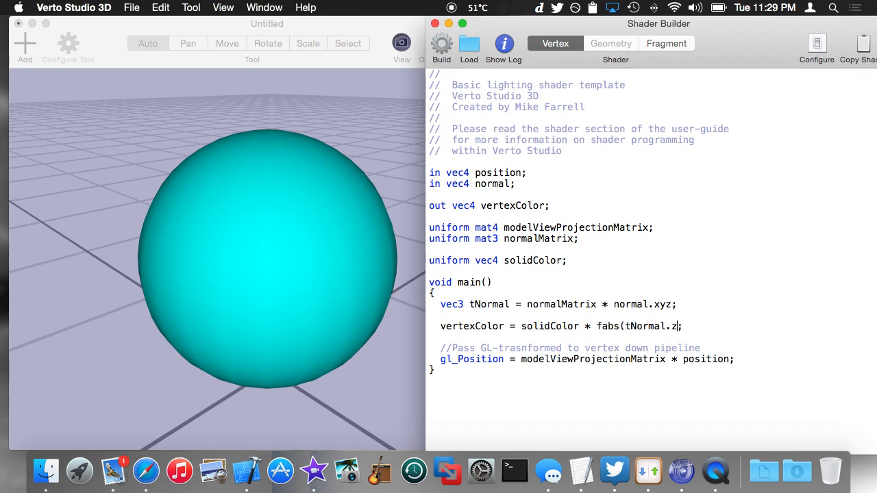
{"action": "left_click", "coordinate": [442, 44]}
{"action": "type", "text": ")"}
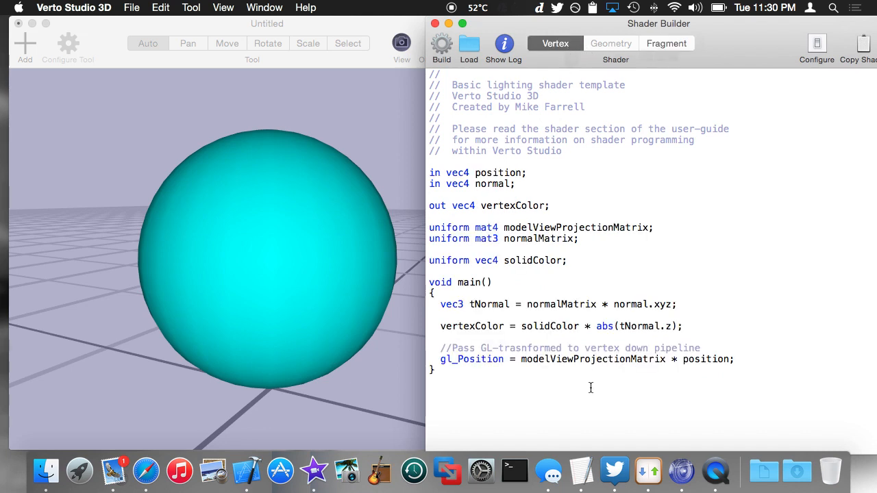
{"action": "triple_click", "coordinate": [549, 326]}
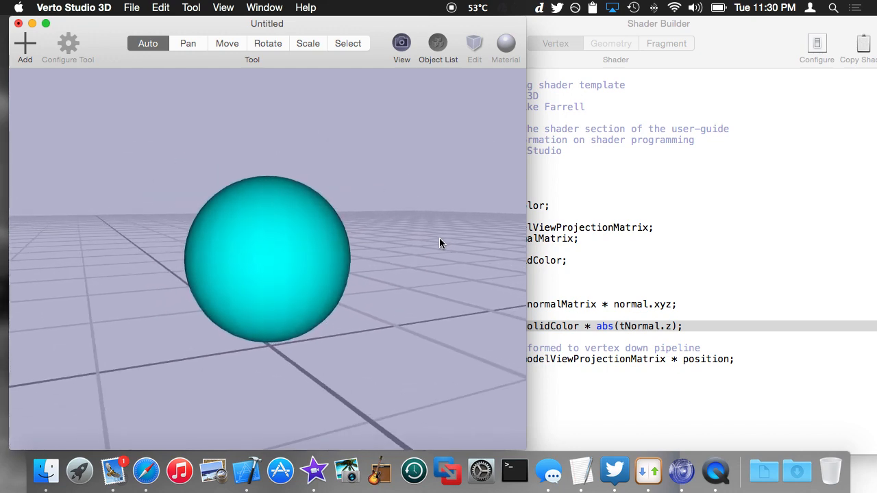
{"action": "mouse_move", "coordinate": [389, 208]}
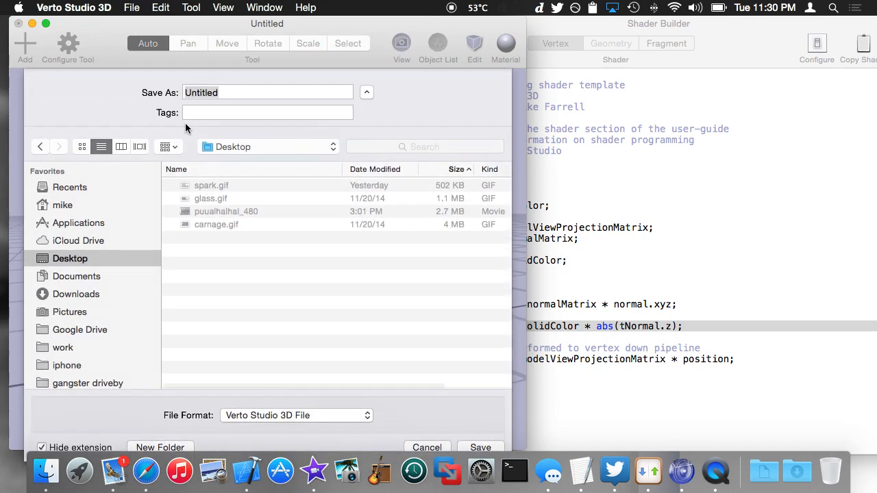
Step: Dismiss the save prompt and add an extruded 3D text object reading 'test'
{"action": "left_click", "coordinate": [427, 448]}
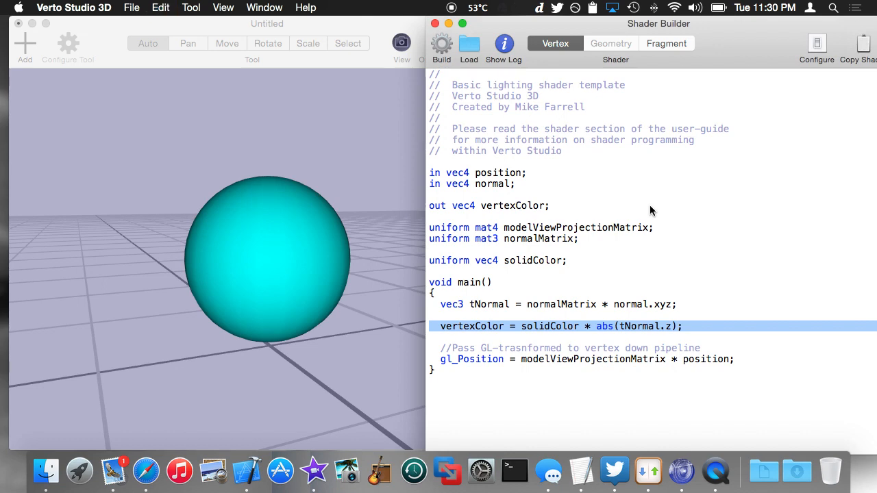
{"action": "left_click", "coordinate": [24, 45]}
{"action": "type", "text": "t"}
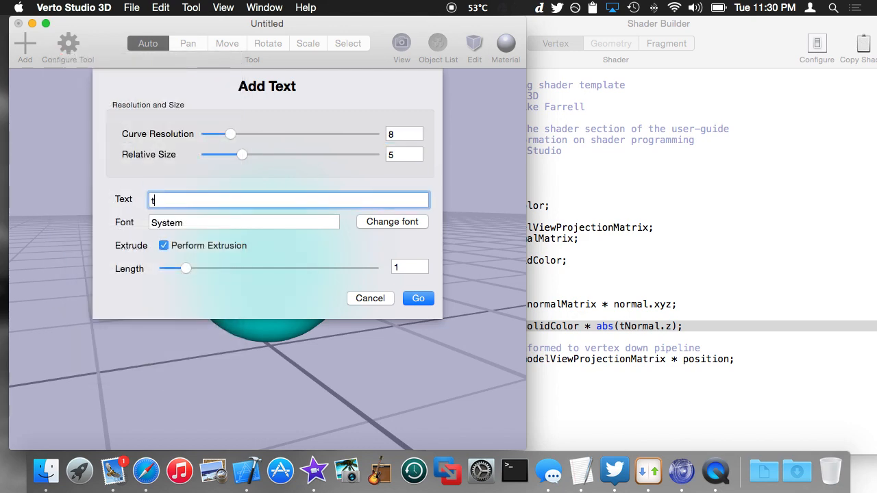
{"action": "left_click", "coordinate": [418, 298]}
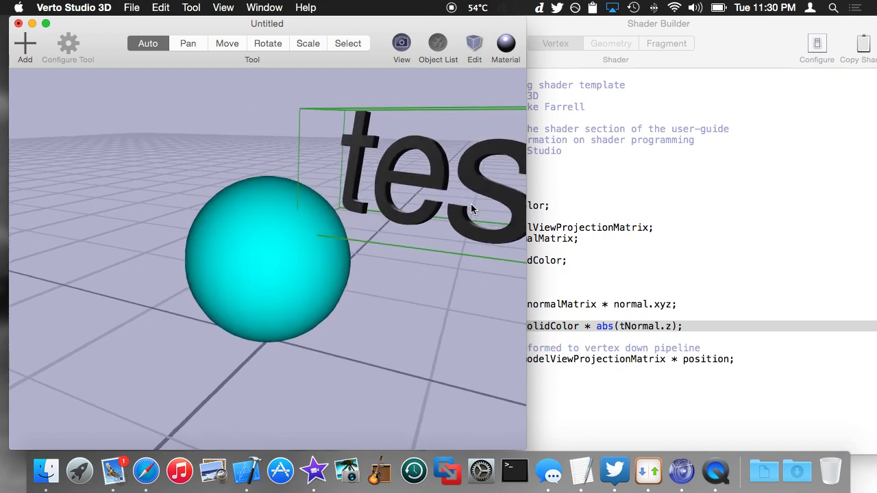
Step: Assign the custom 'test' shader to the text object's material
{"action": "left_click", "coordinate": [504, 42]}
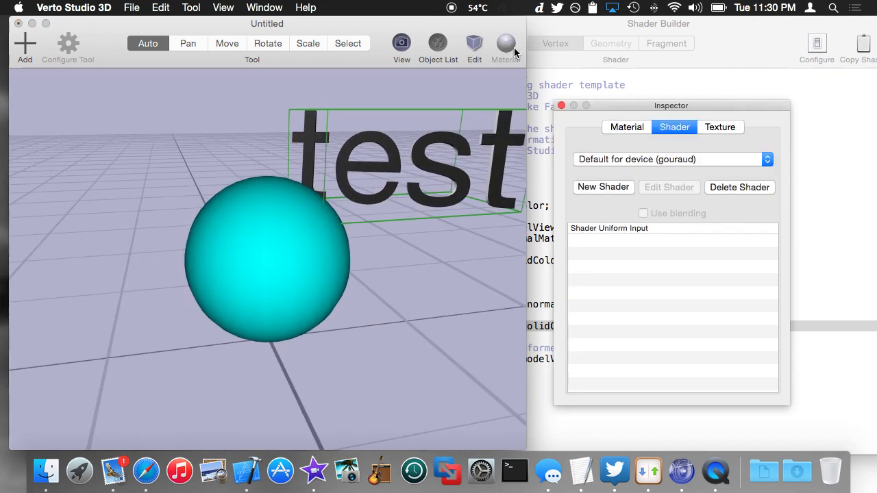
{"action": "left_click", "coordinate": [671, 159]}
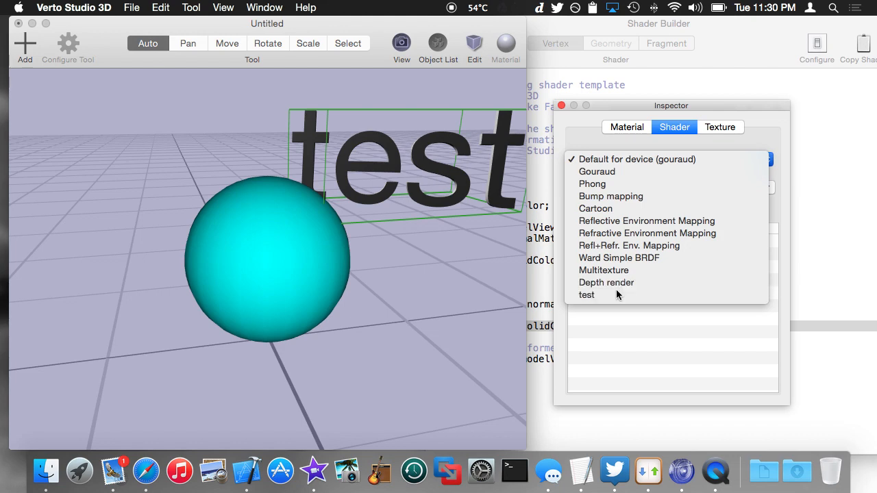
{"action": "left_click", "coordinate": [587, 294]}
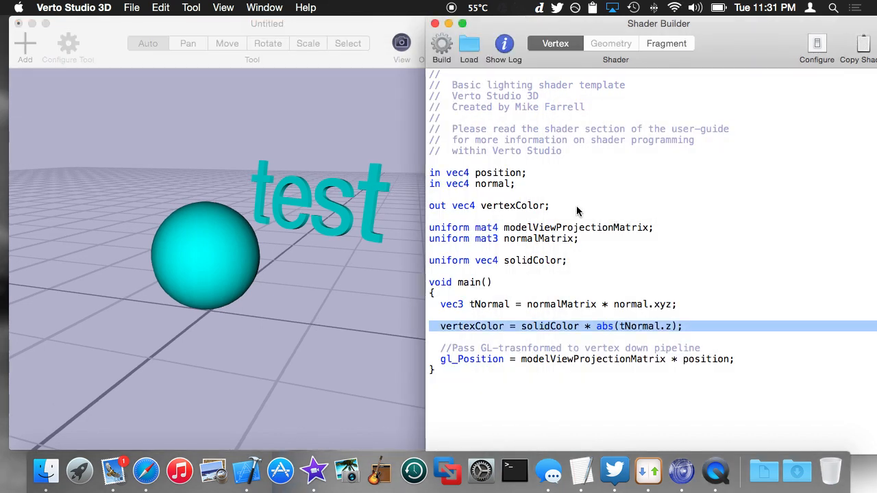
Step: Delete the blank line above vertexColor, review the shader code, and glance at the fragment shader
{"action": "left_click", "coordinate": [459, 409]}
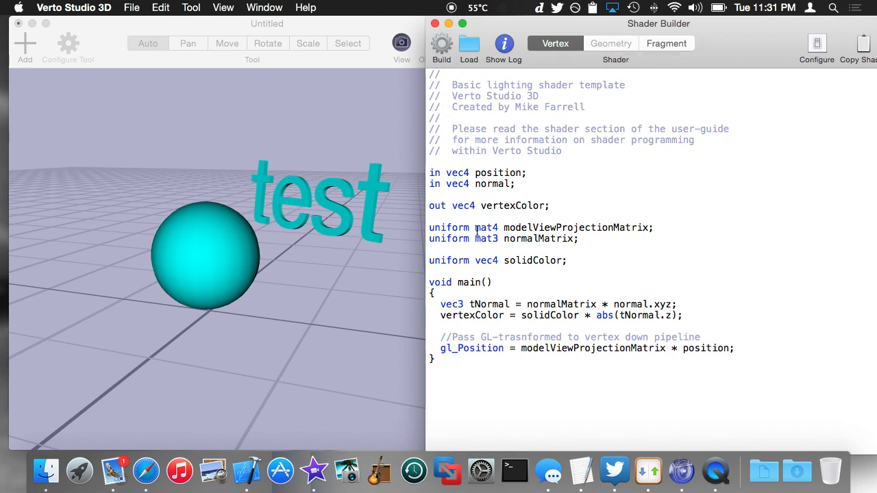
{"action": "double_click", "coordinate": [494, 184]}
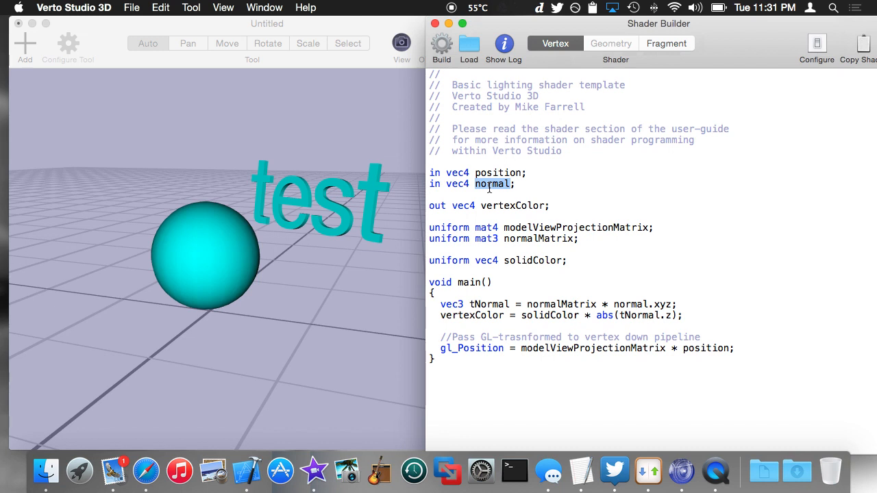
{"action": "double_click", "coordinate": [560, 304]}
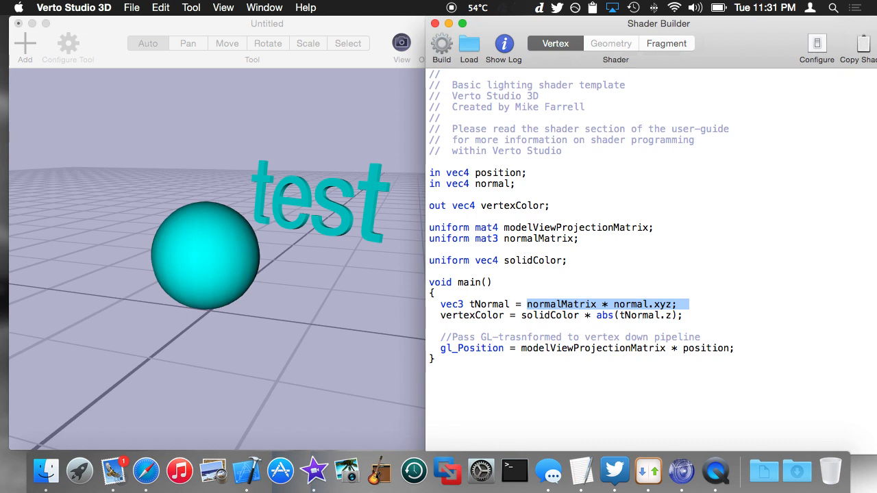
{"action": "mouse_move", "coordinate": [580, 315]}
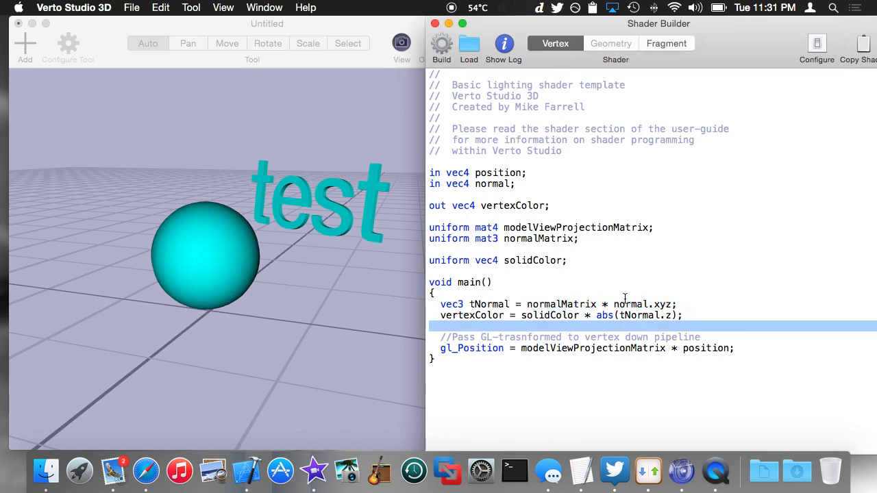
{"action": "double_click", "coordinate": [648, 315]}
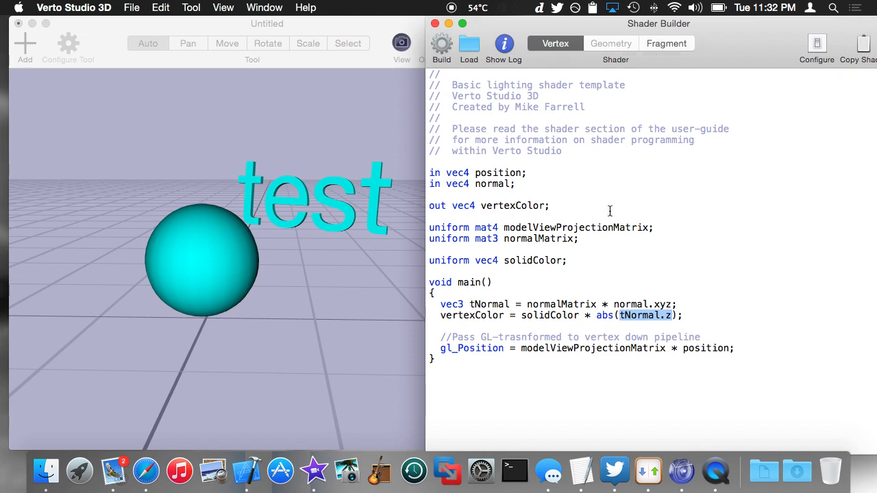
{"action": "left_click", "coordinate": [666, 43]}
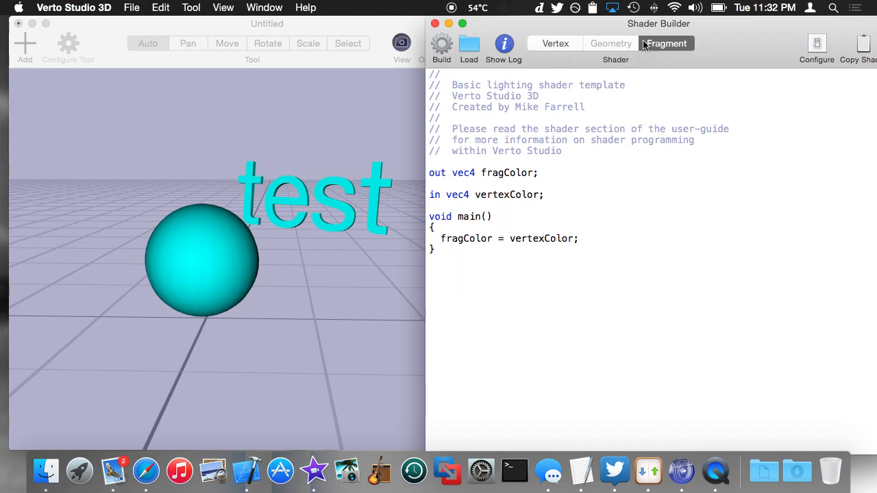
{"action": "left_click", "coordinate": [555, 44]}
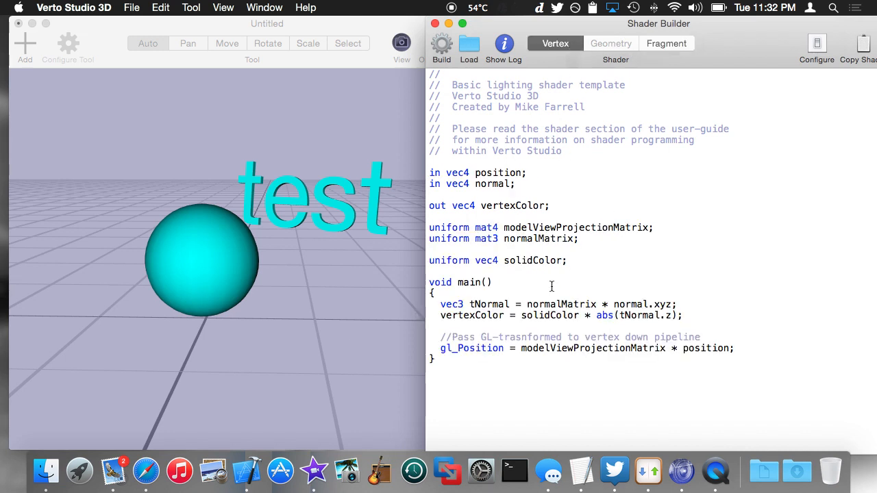